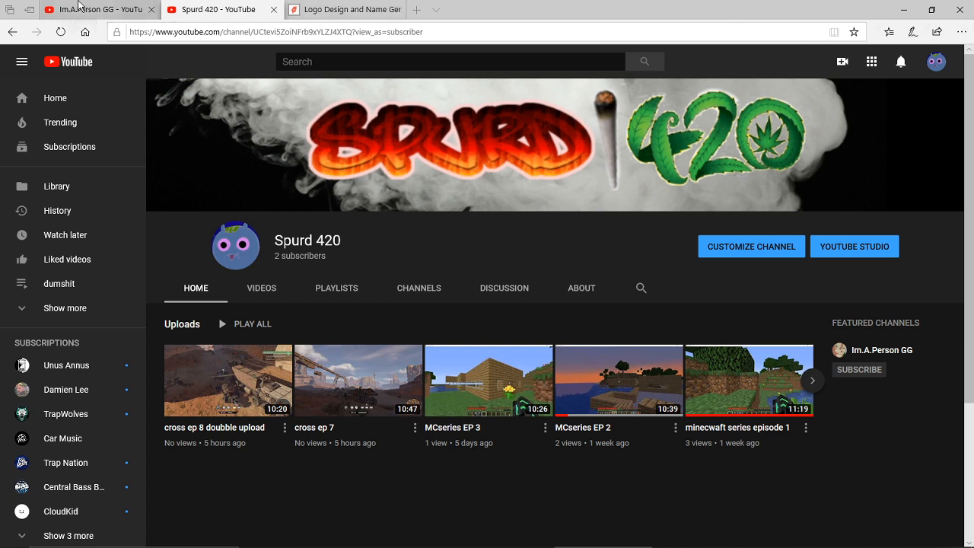
Compare the Im.A.Person GG and Spurd 420 tabs and show Spurd 420's full uploads list.
click(99, 9)
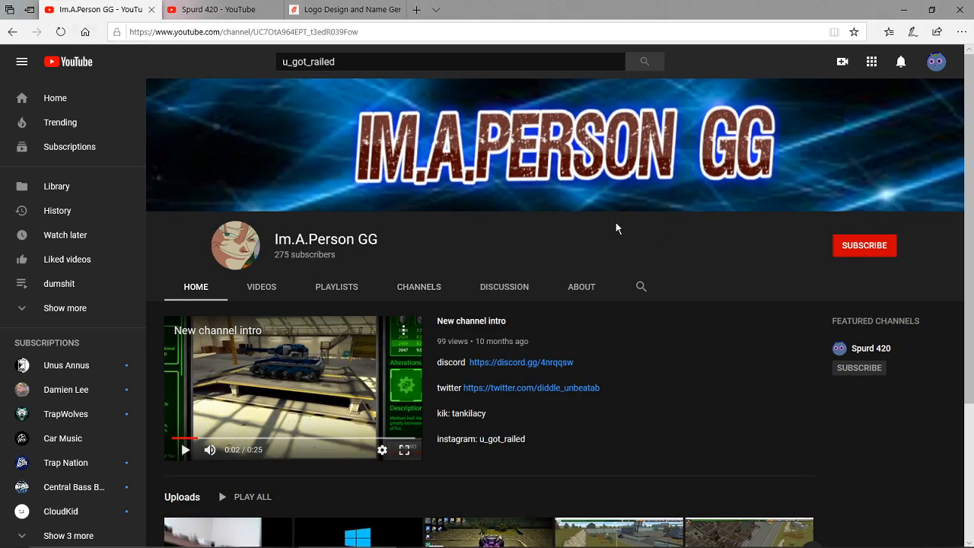
mouse_move(221, 10)
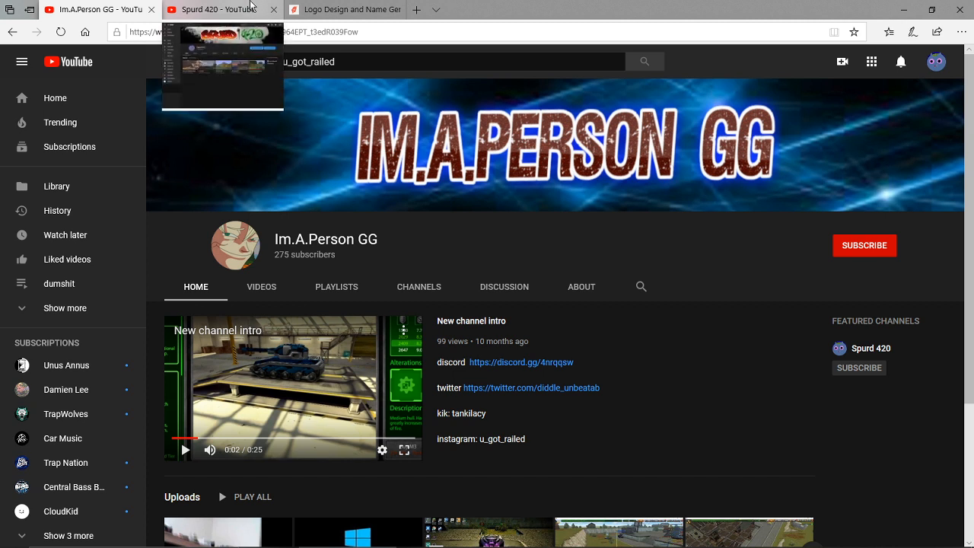
click(221, 9)
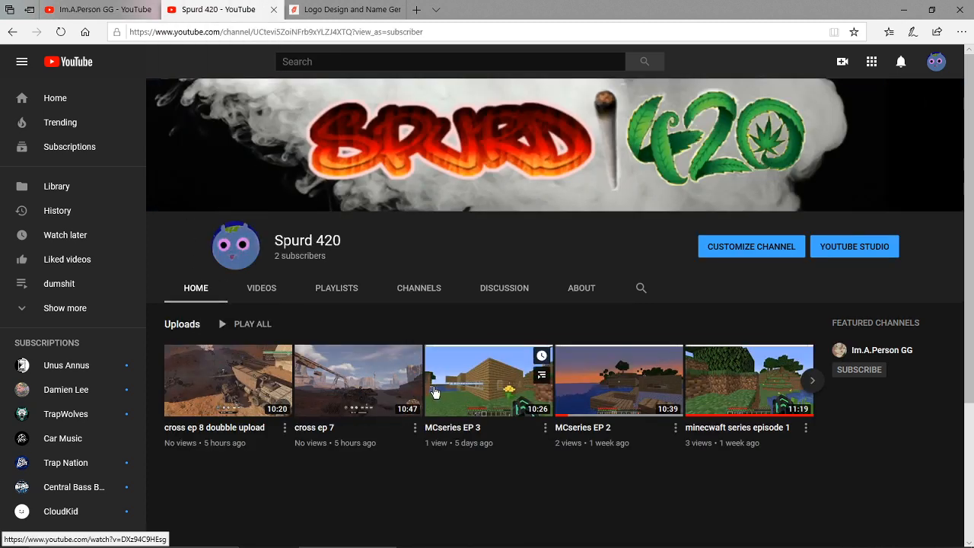
mouse_move(384, 421)
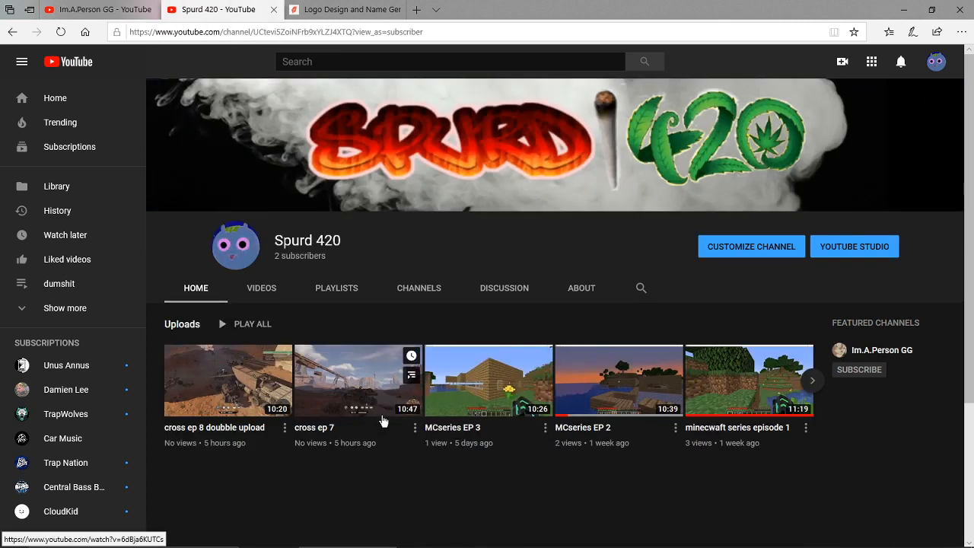
mouse_move(523, 385)
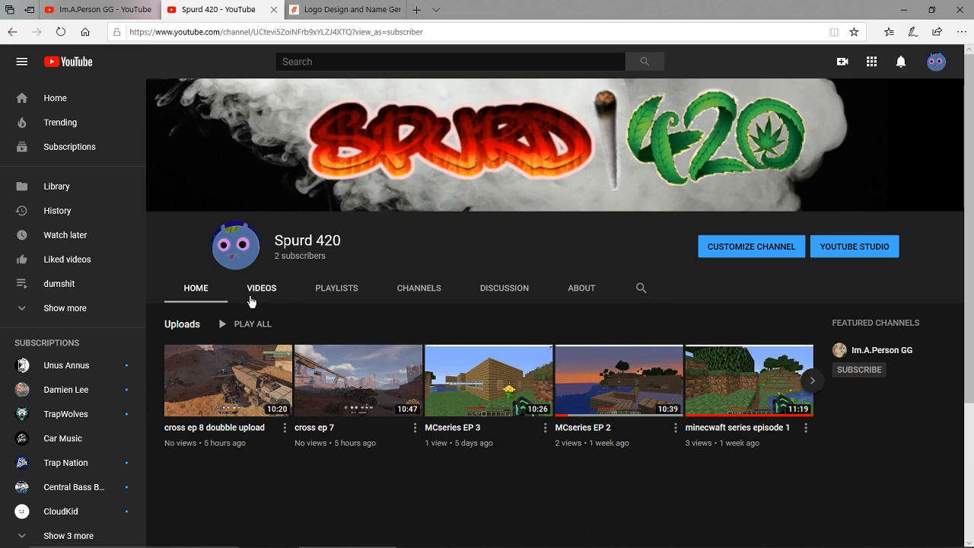
click(261, 287)
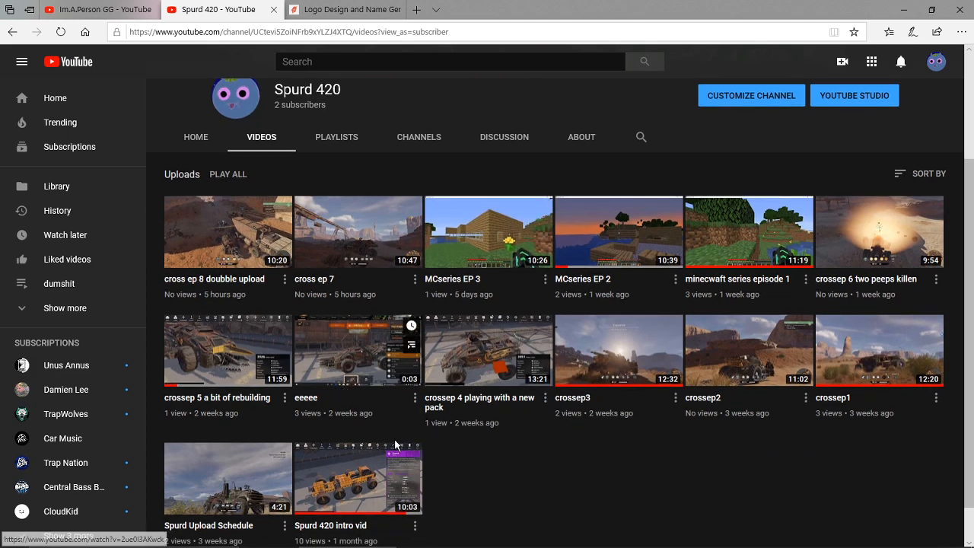
scroll(down, 3)
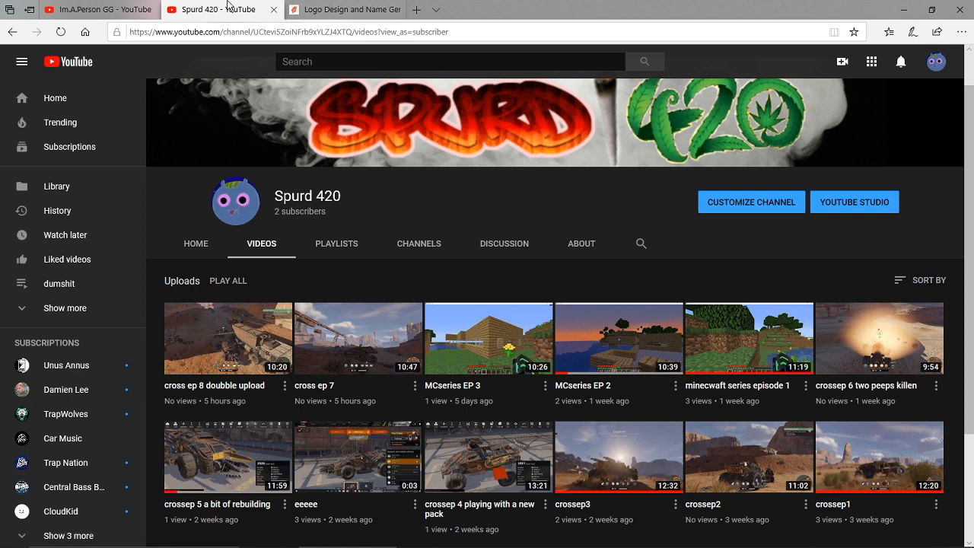
click(95, 9)
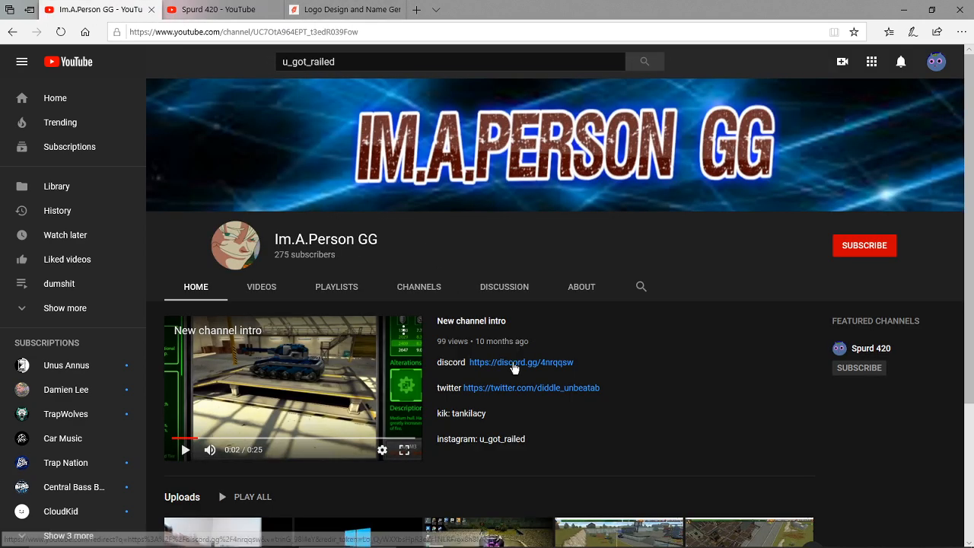
mouse_move(228, 232)
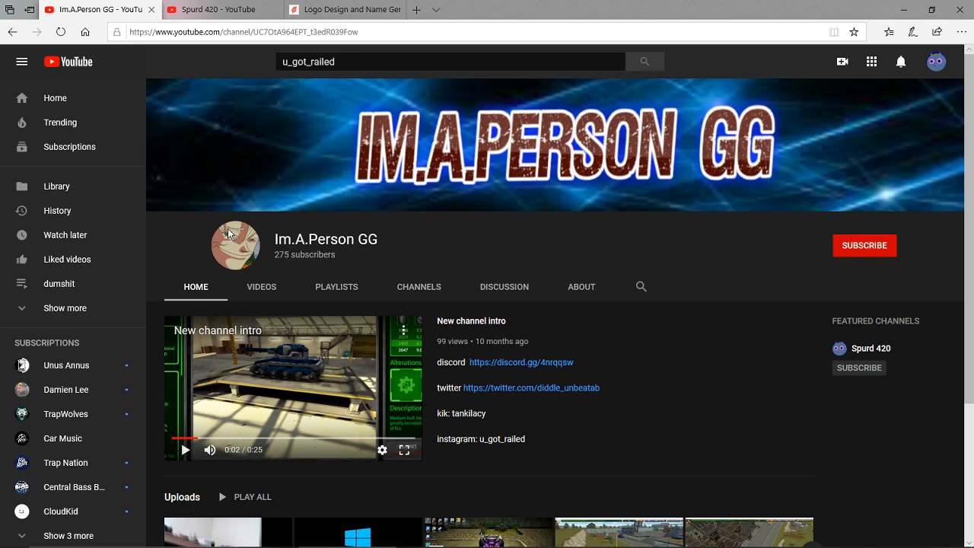
click(221, 9)
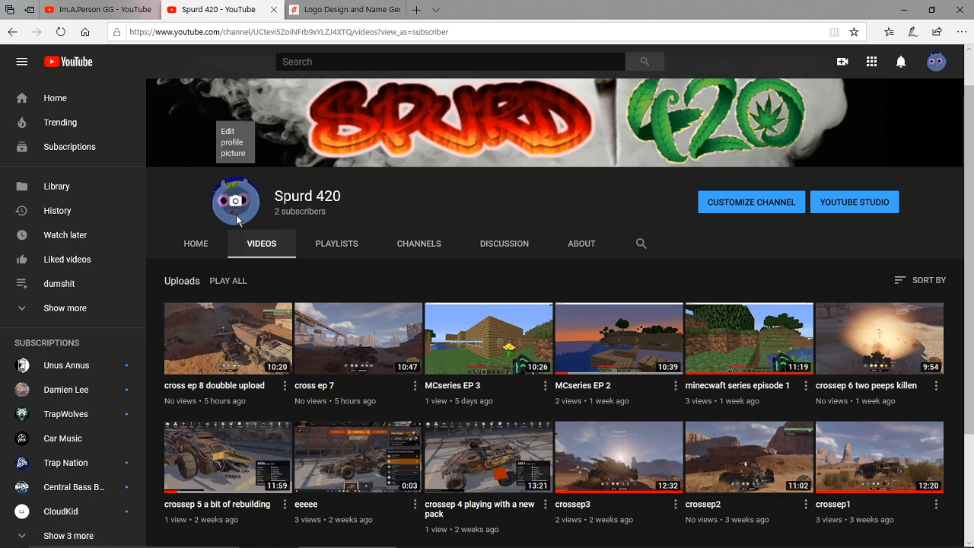
mouse_move(244, 207)
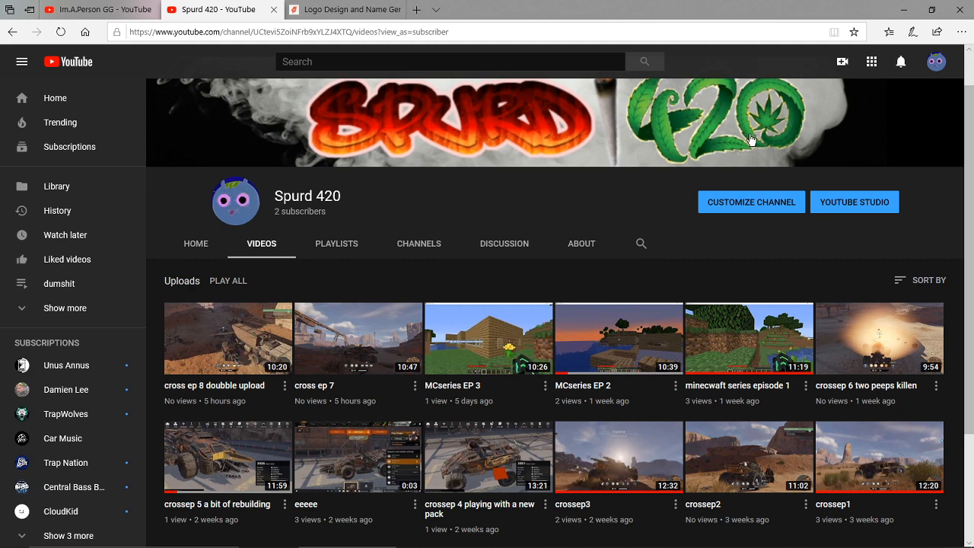
mouse_move(236, 201)
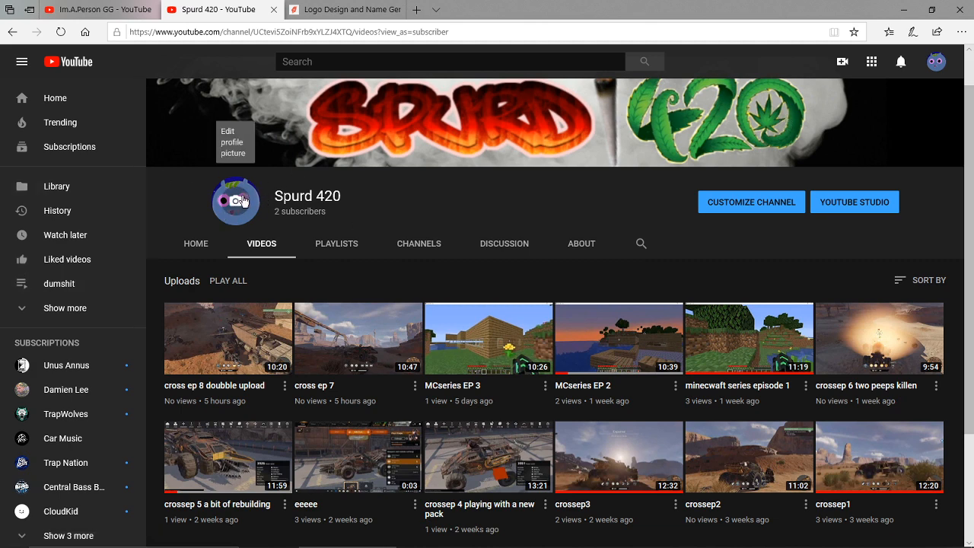
mouse_move(538, 147)
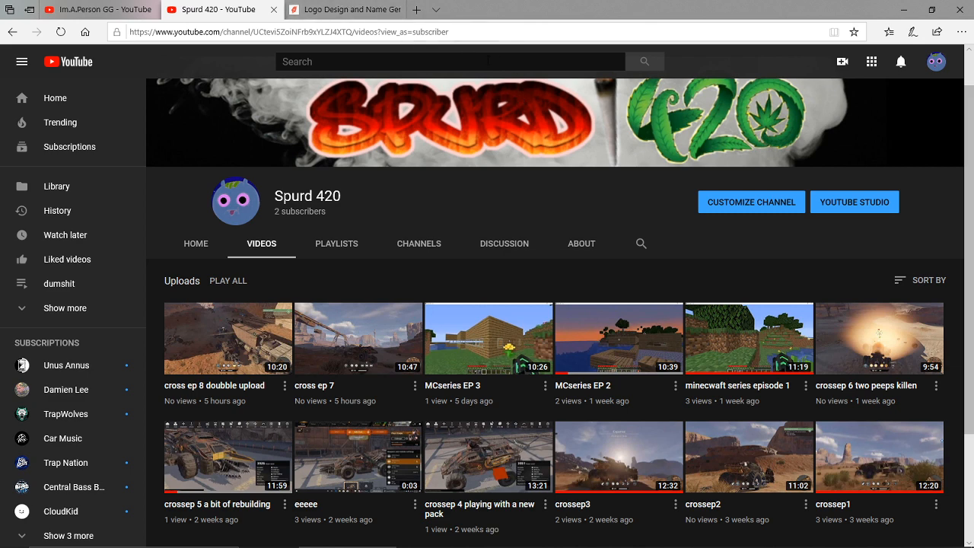
Generate FlamingText logo designs for 'spurd' and pick the 3D Text design.
click(346, 9)
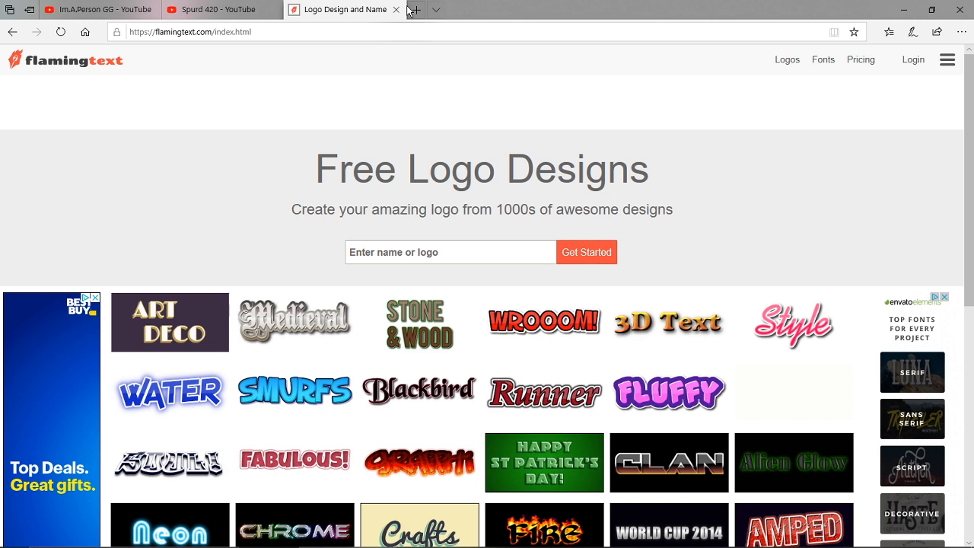
click(415, 9)
text(spurd)
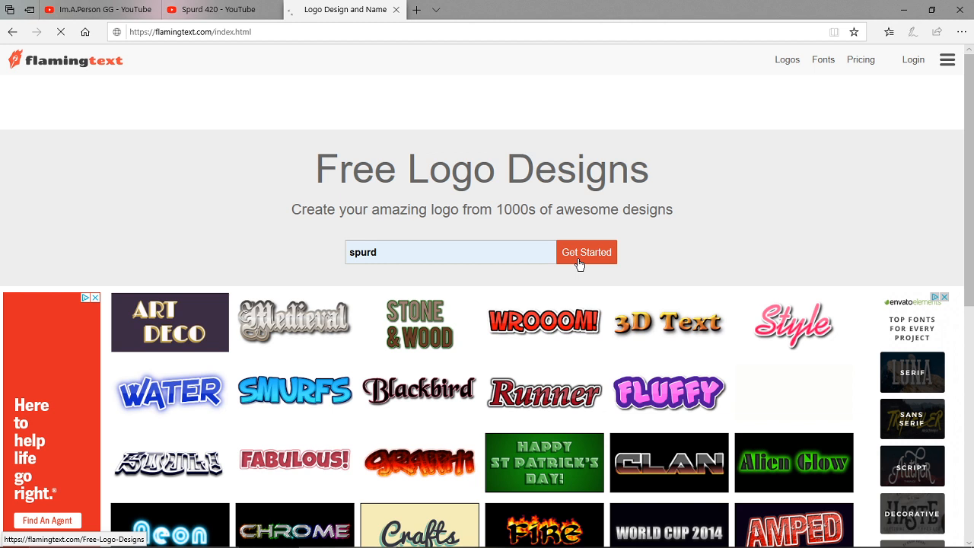
click(586, 252)
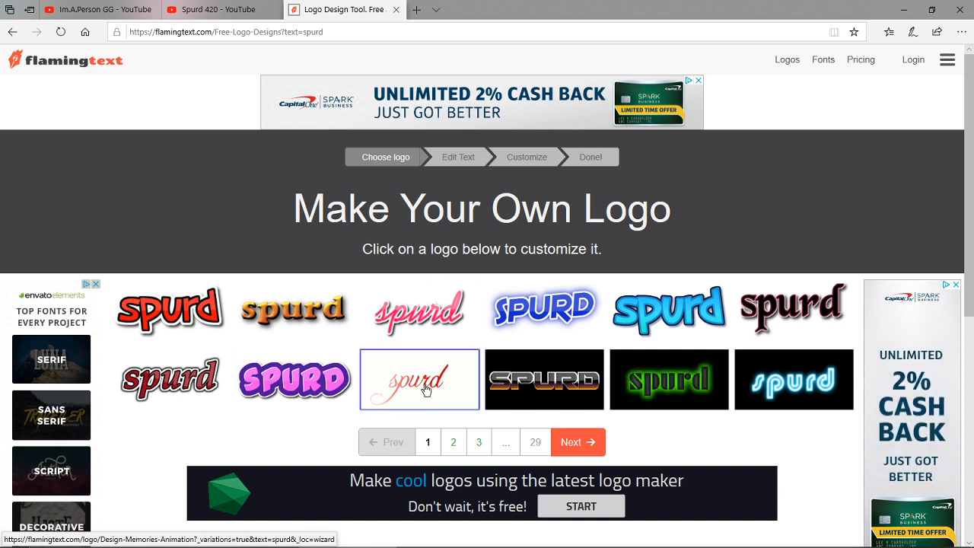
click(419, 380)
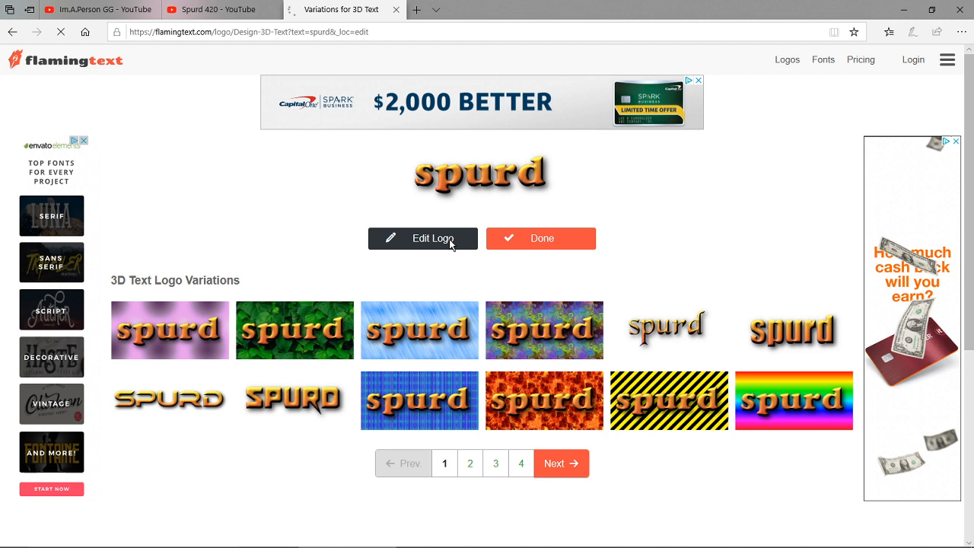
Open the spurd 3D logo in the editor and check its Logo and Shadow settings.
click(422, 239)
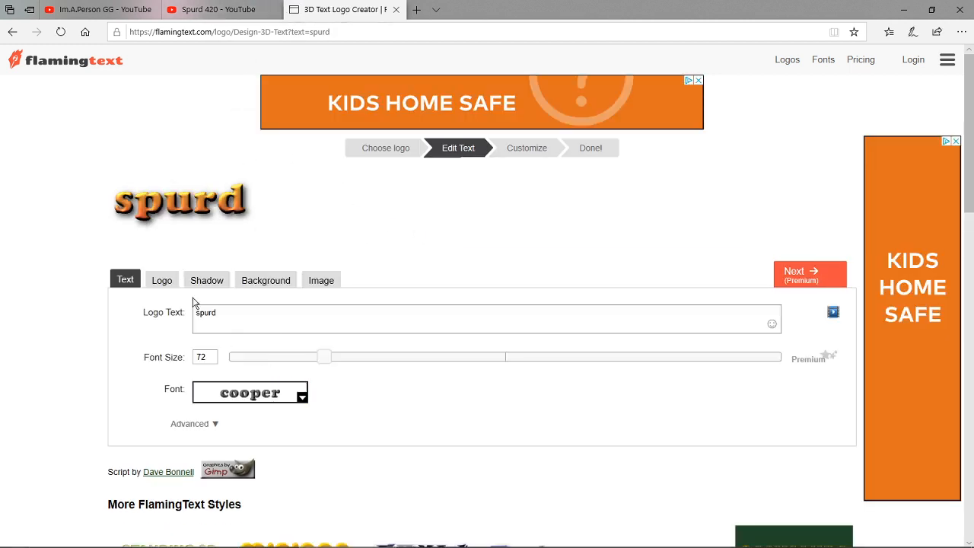
click(162, 279)
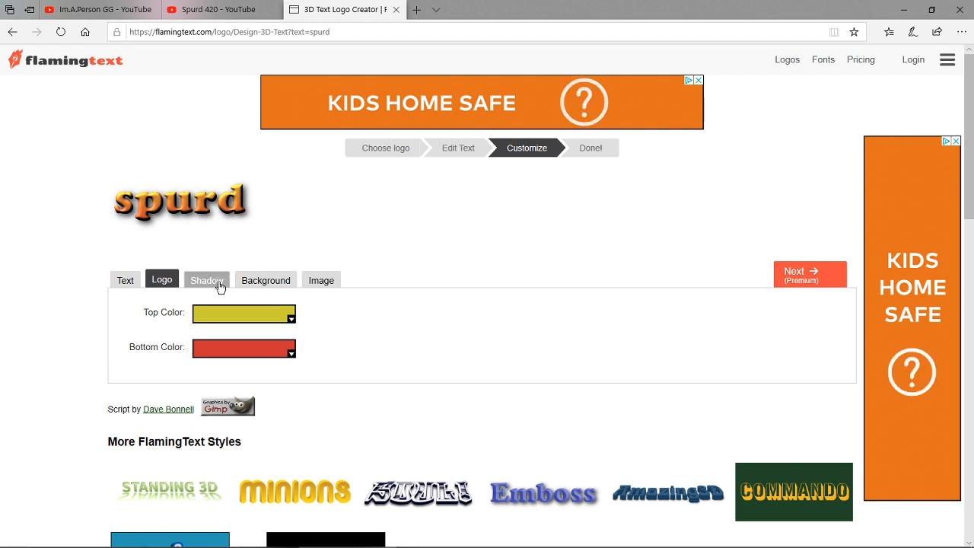
click(266, 280)
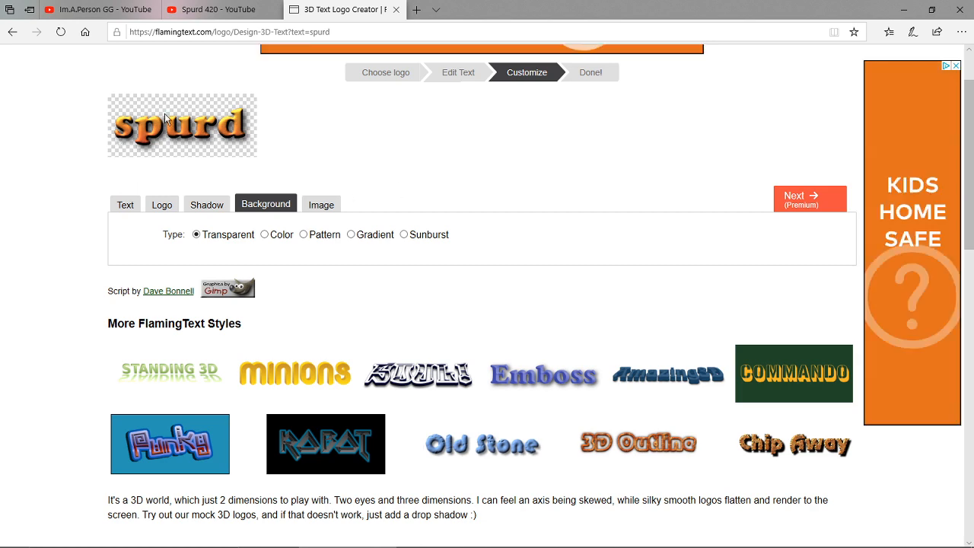
Glance at the spurd logo, highlight '420' and open Spurd 420's Discussion tab.
click(221, 9)
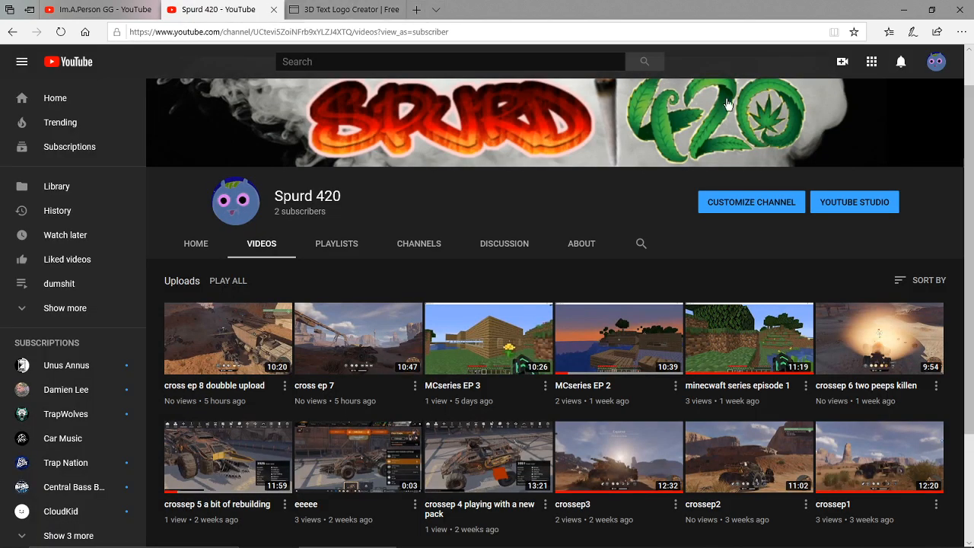
mouse_move(716, 120)
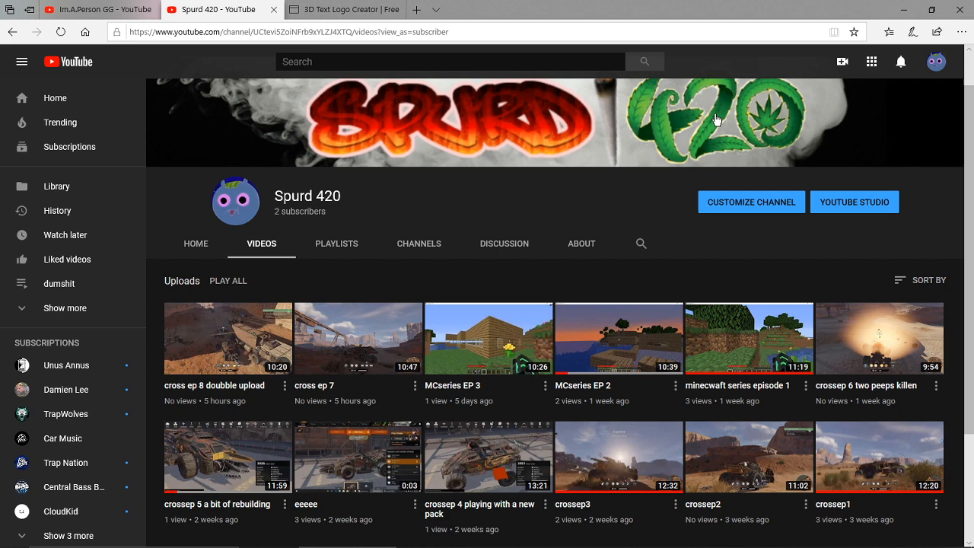
mouse_move(745, 122)
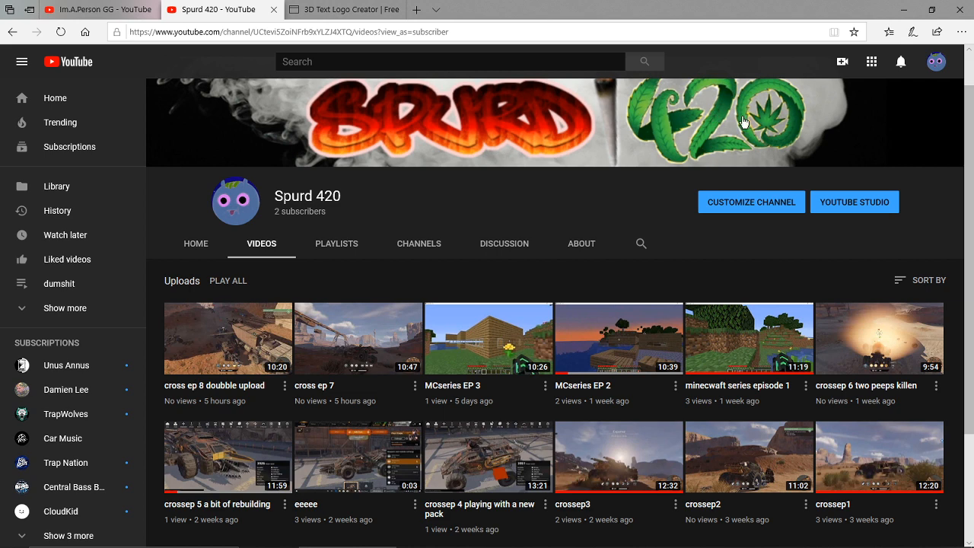
mouse_move(731, 187)
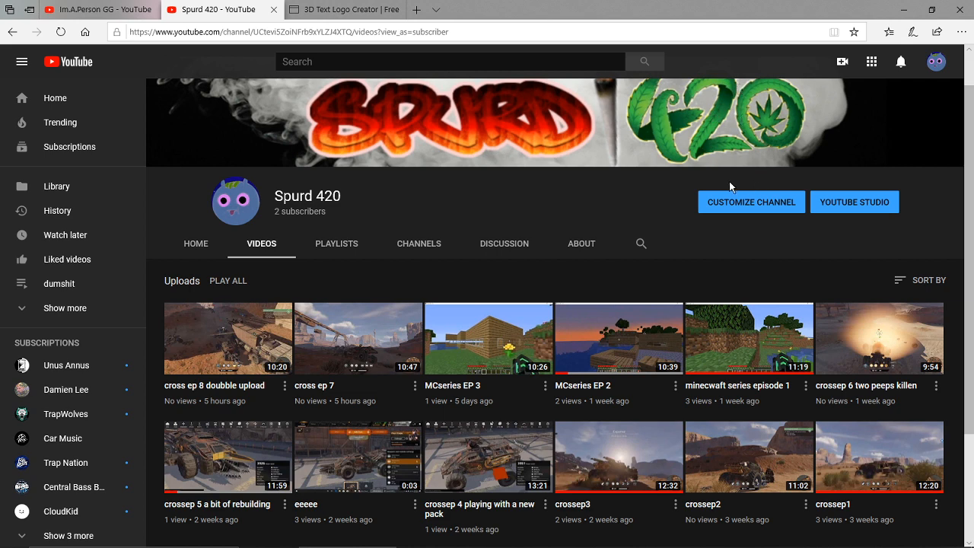
mouse_move(605, 126)
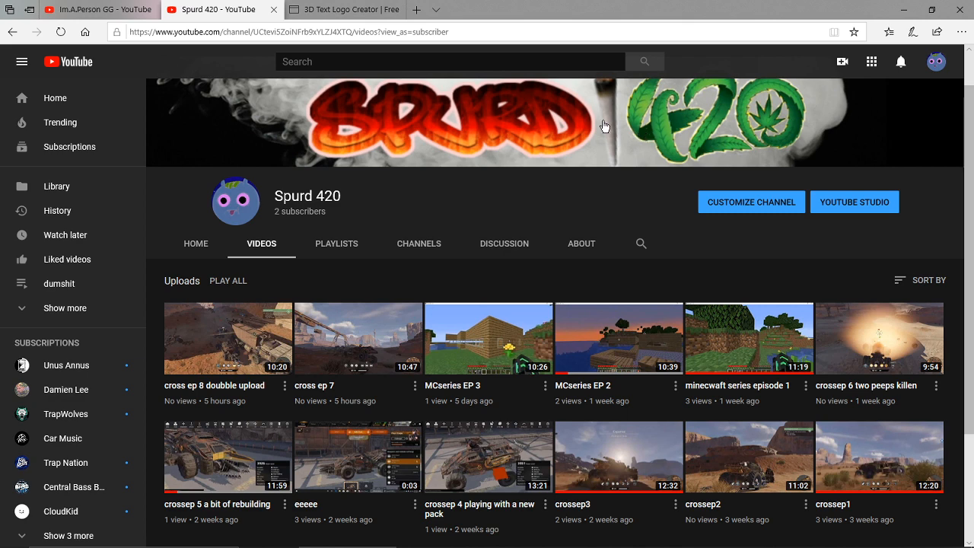
click(339, 9)
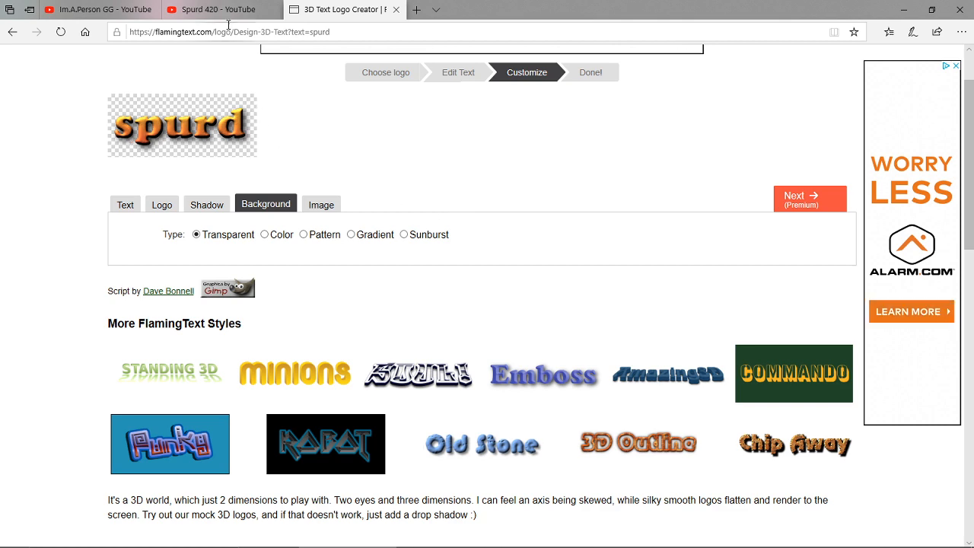
click(221, 9)
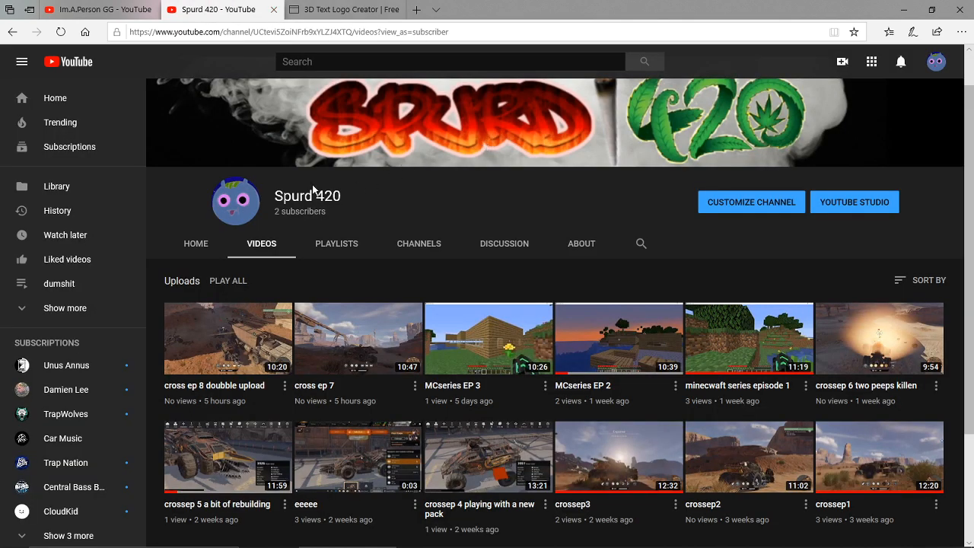
double_click(328, 195)
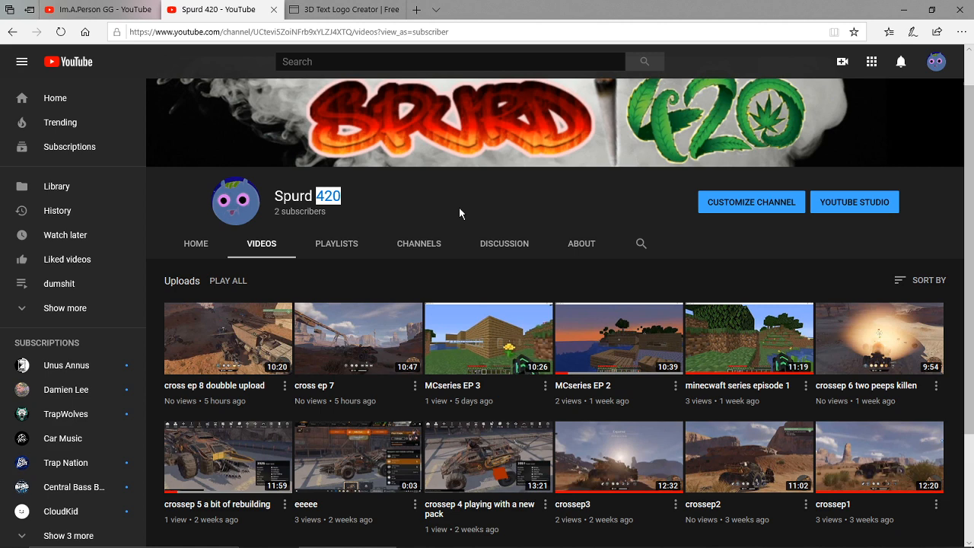
click(503, 244)
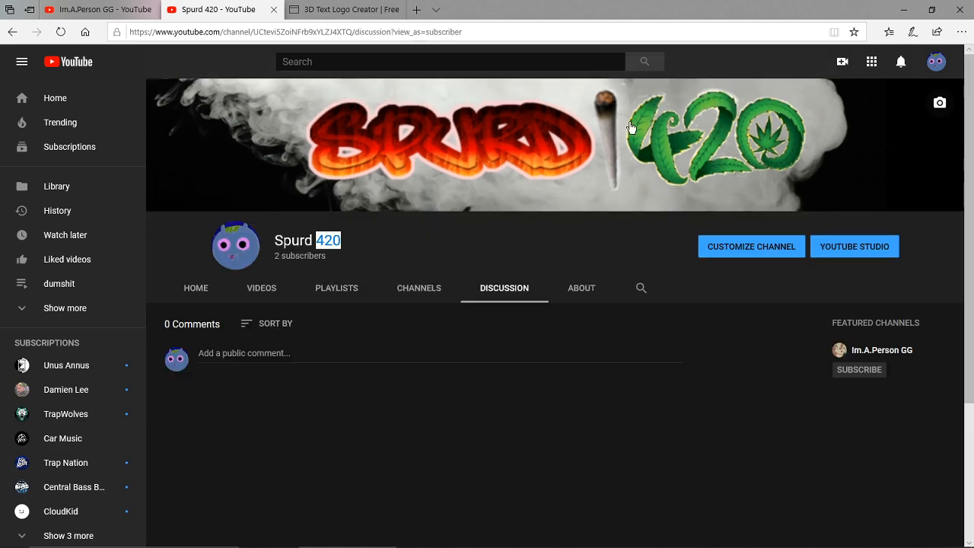
click(345, 9)
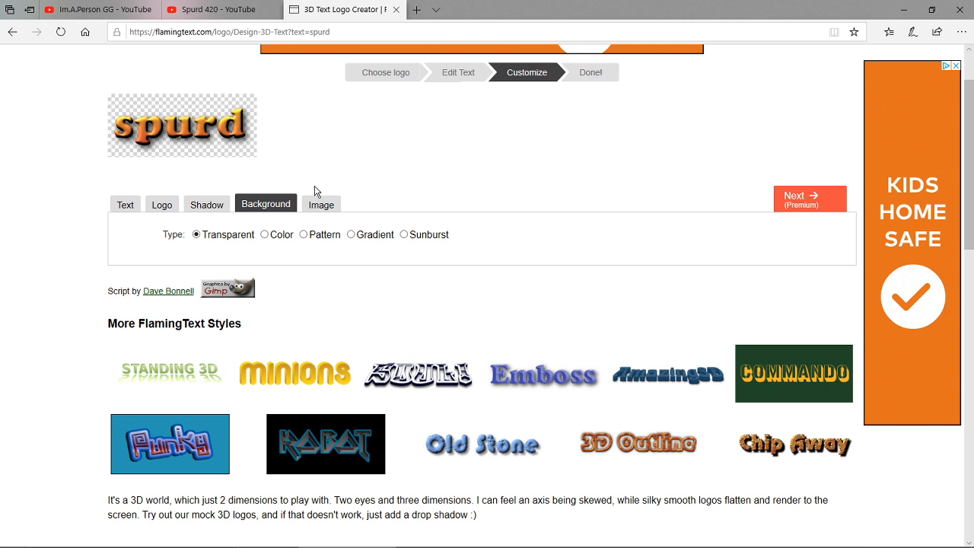
click(221, 9)
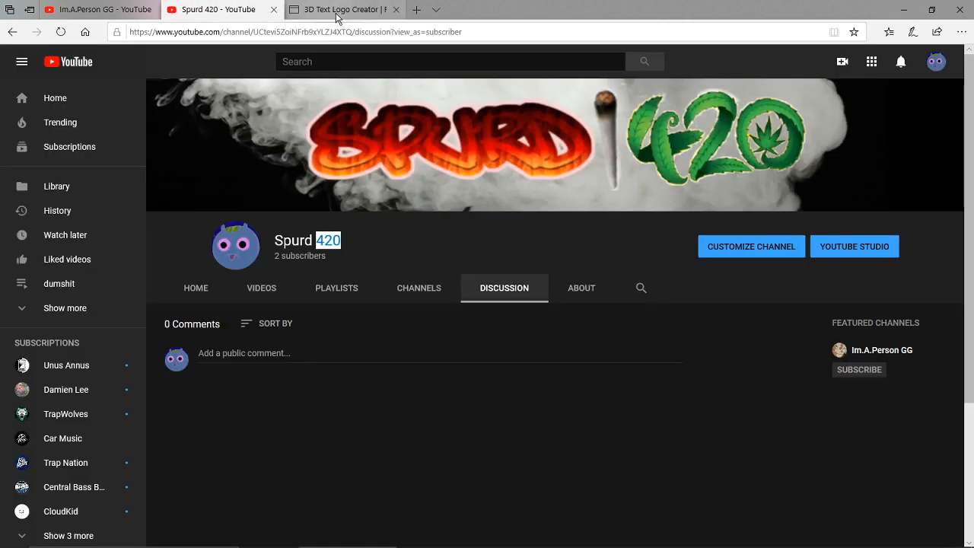
mouse_move(612, 158)
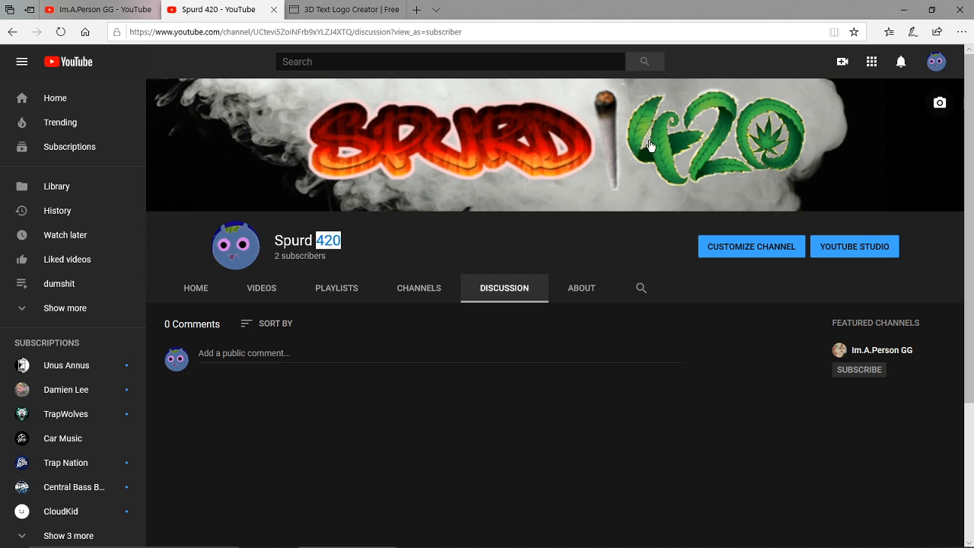
mouse_move(645, 145)
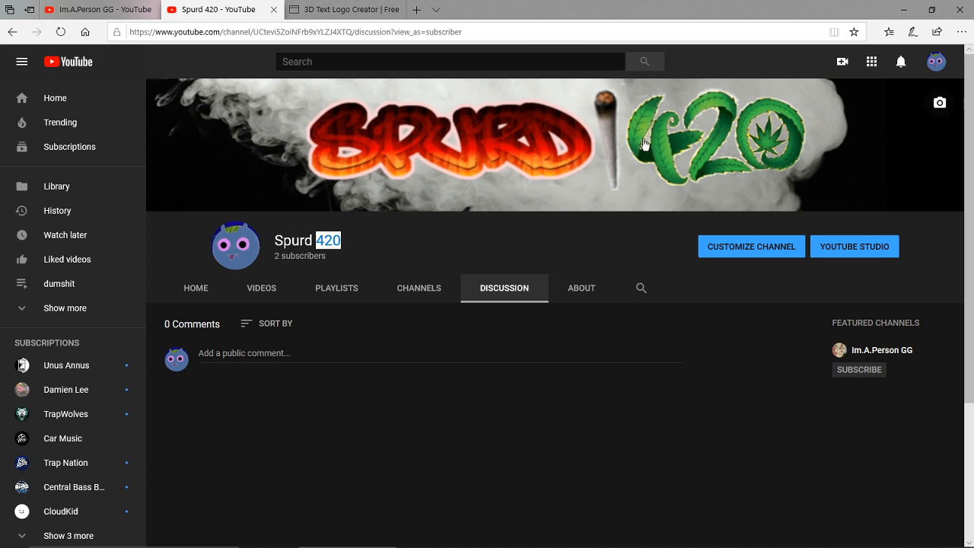
mouse_move(629, 168)
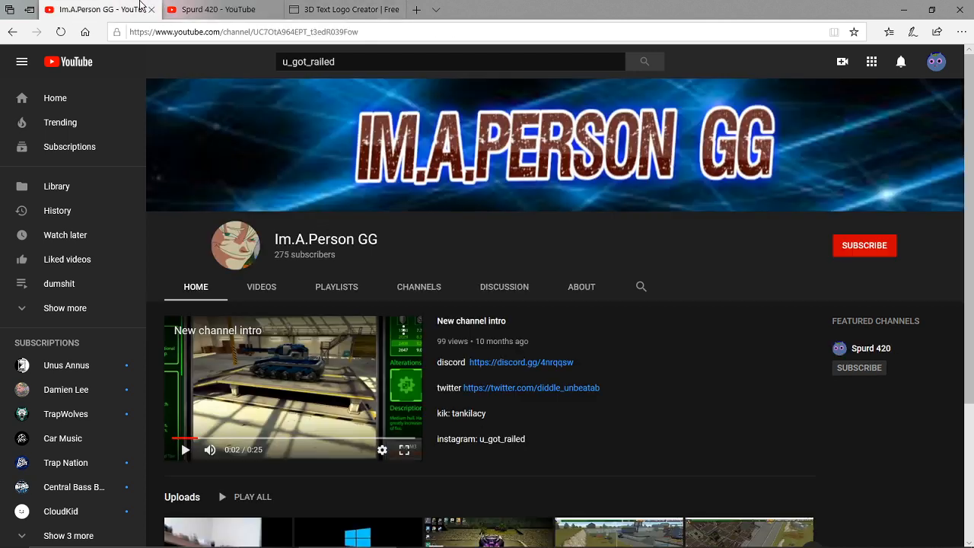
mouse_move(325, 88)
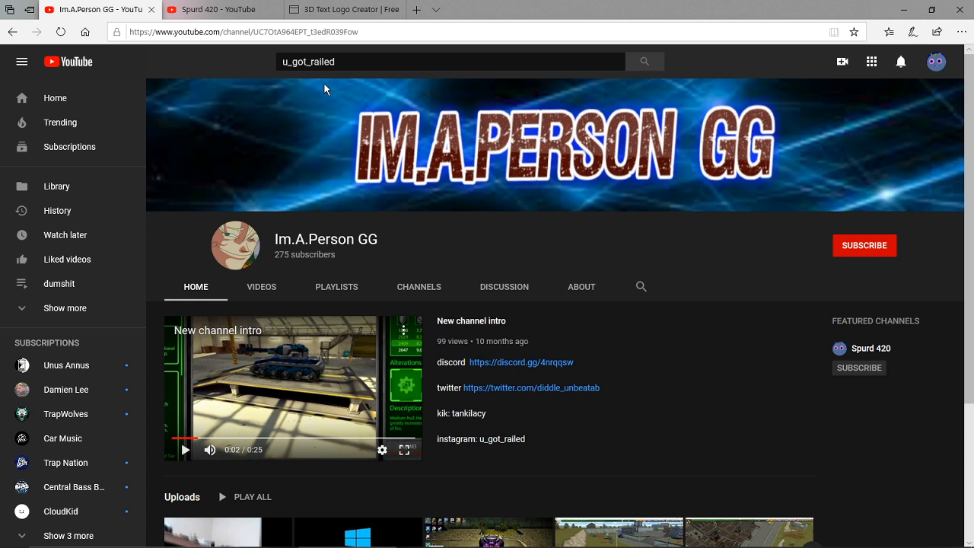
mouse_move(341, 103)
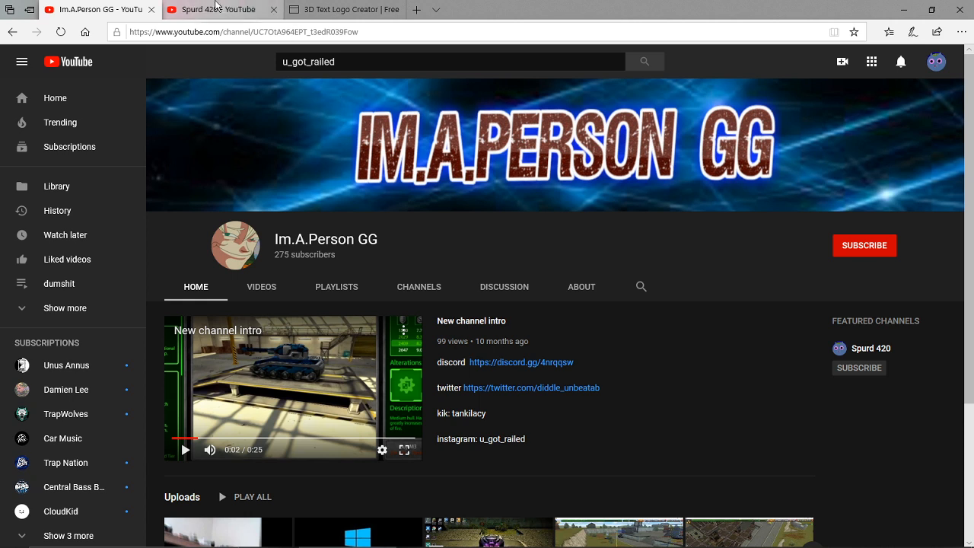
mouse_move(220, 9)
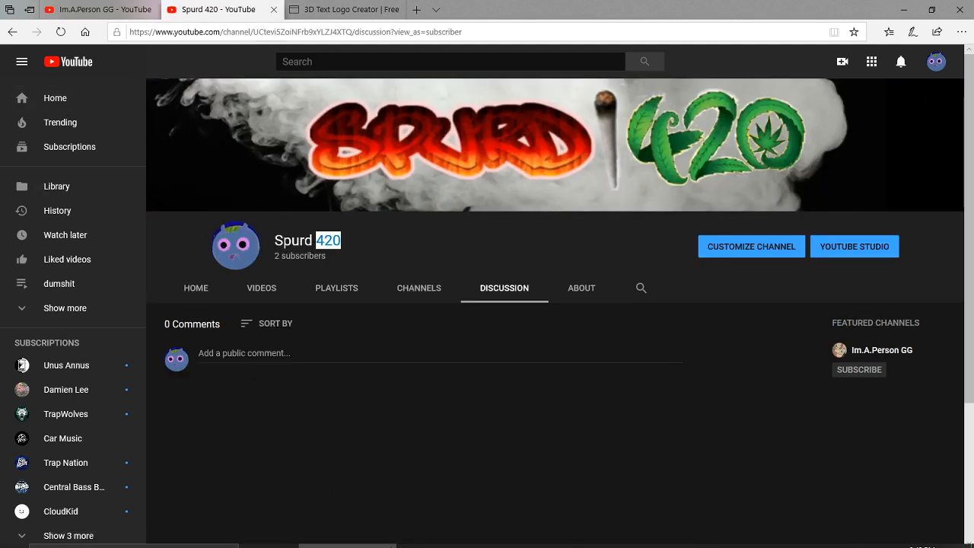
mouse_move(48, 190)
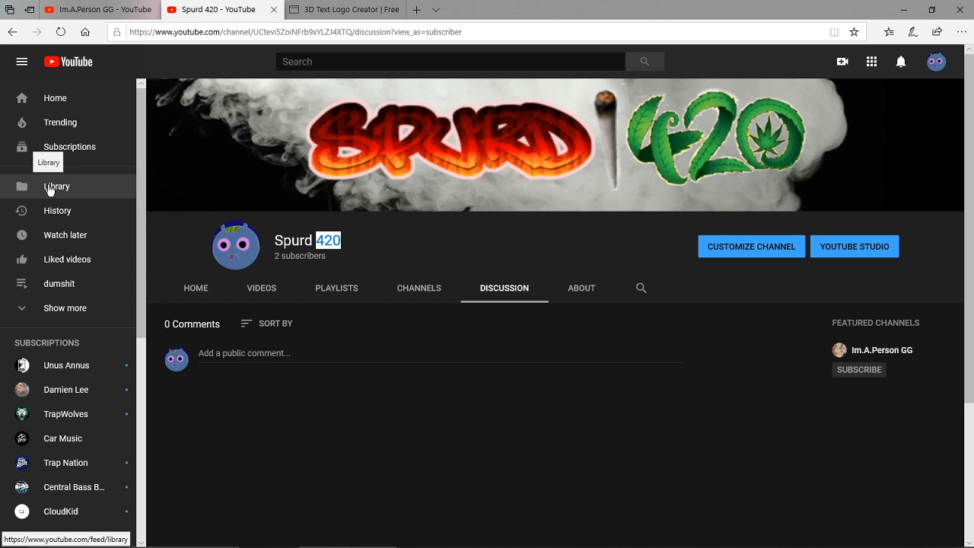
mouse_move(267, 313)
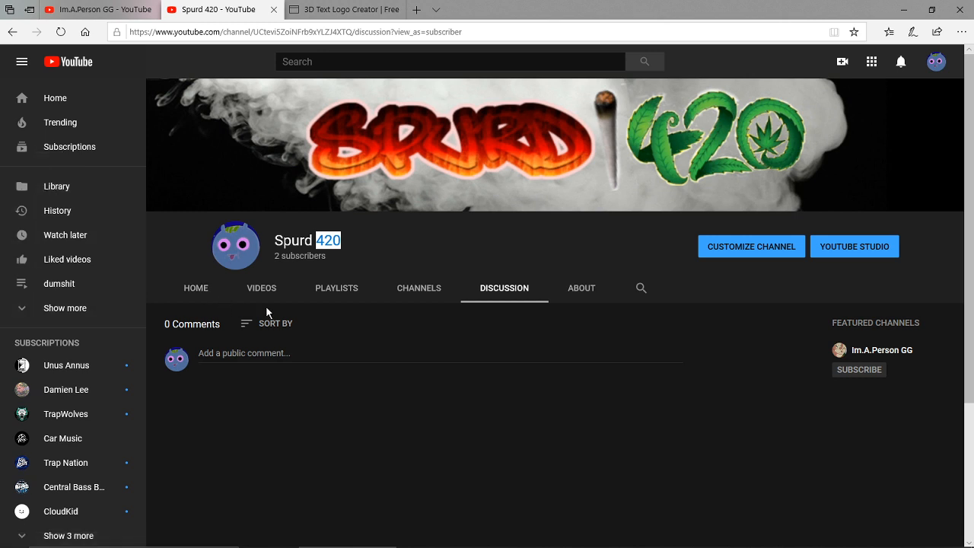
mouse_move(261, 288)
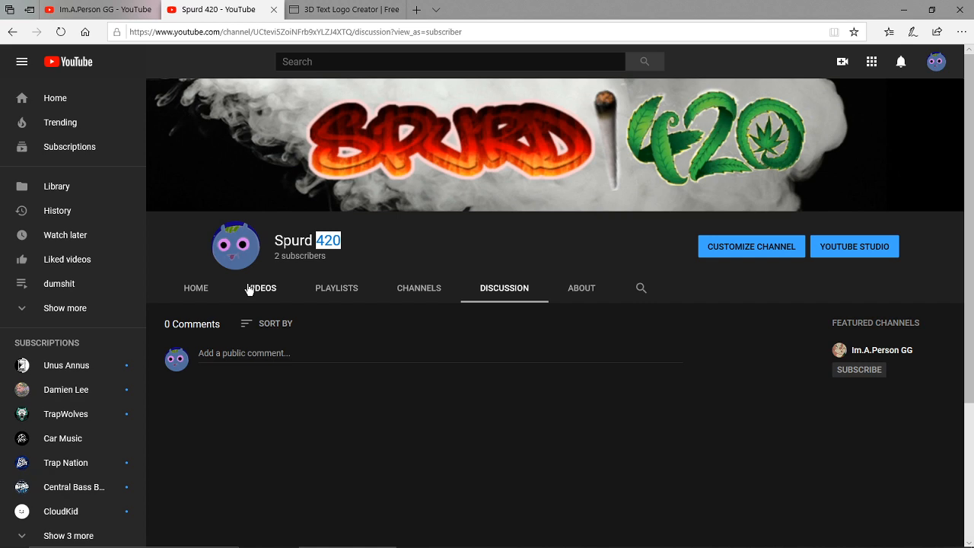
Scroll Spurd 420's Videos uploads grid, then bring up the vids folder window.
click(261, 288)
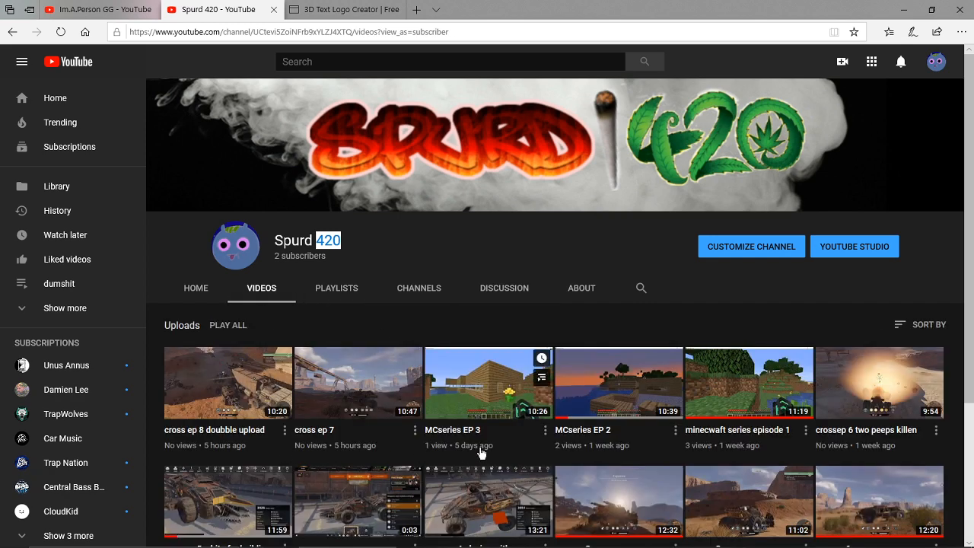
scroll(down, 3)
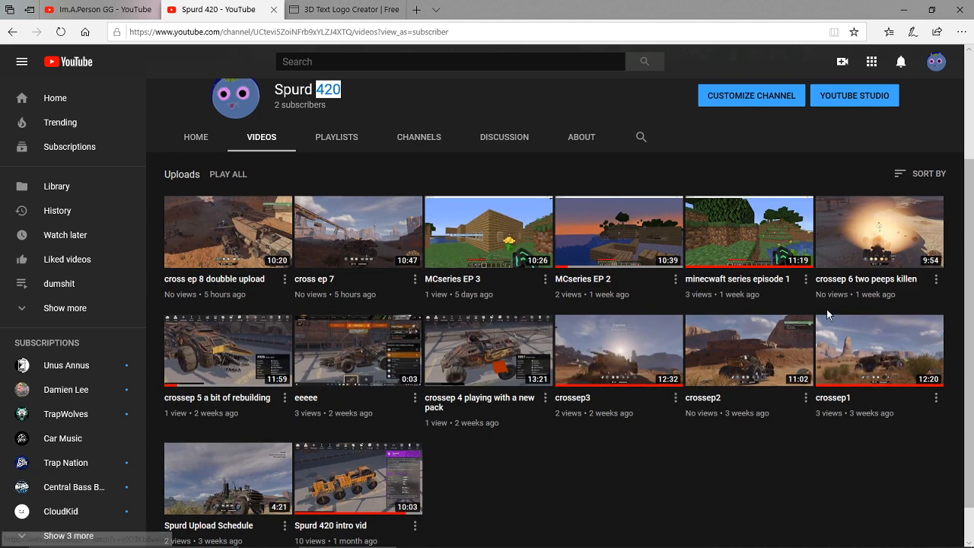
mouse_move(679, 455)
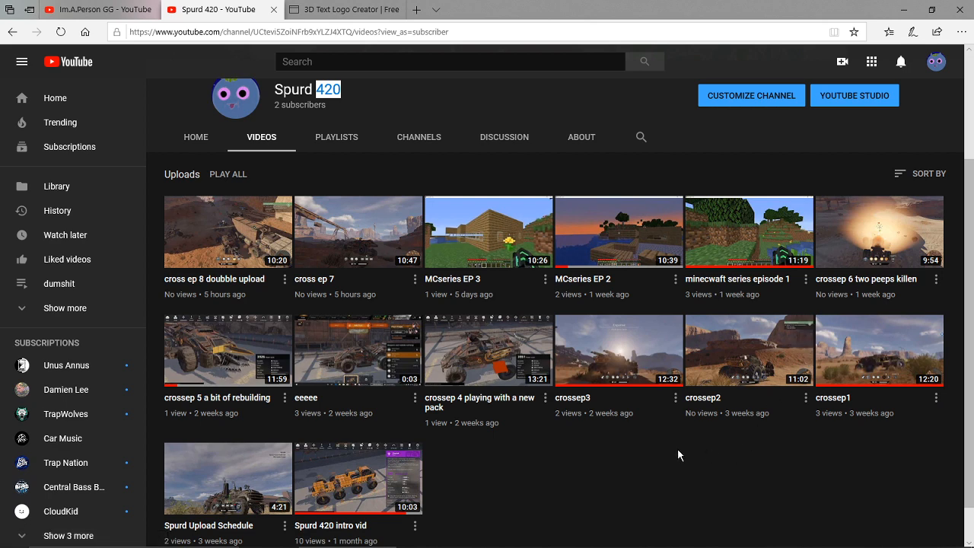
scroll(down, 3)
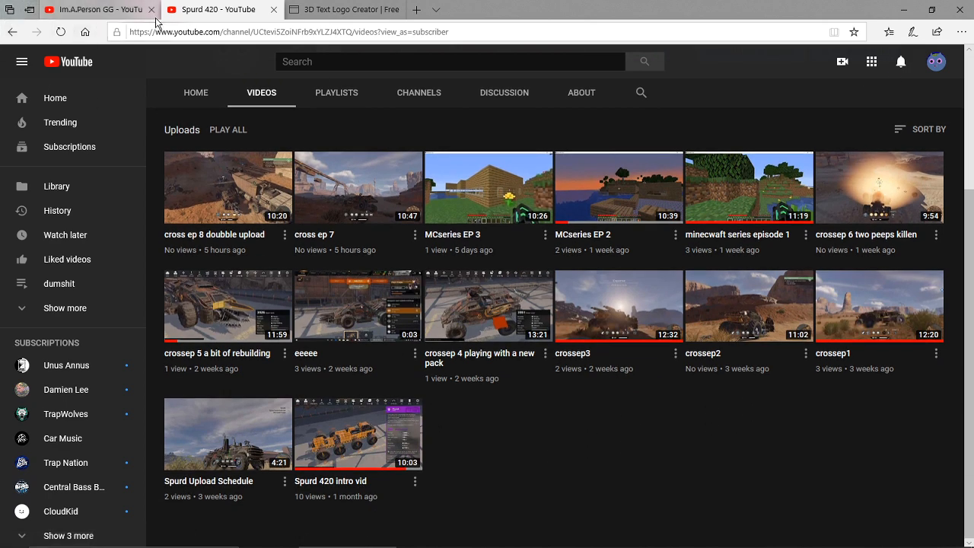
click(152, 9)
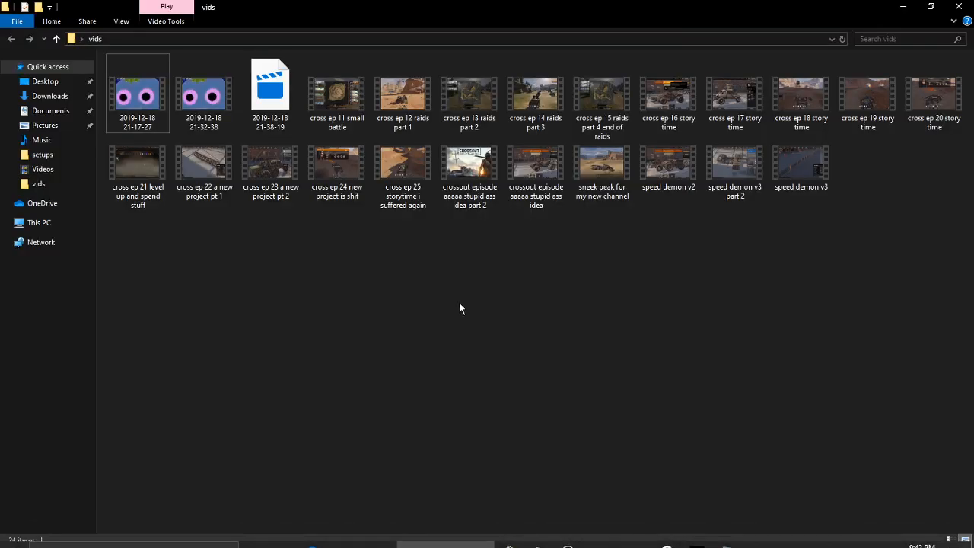
Browse the vids folder of Crossout episodes and speed demon clips.
click(602, 92)
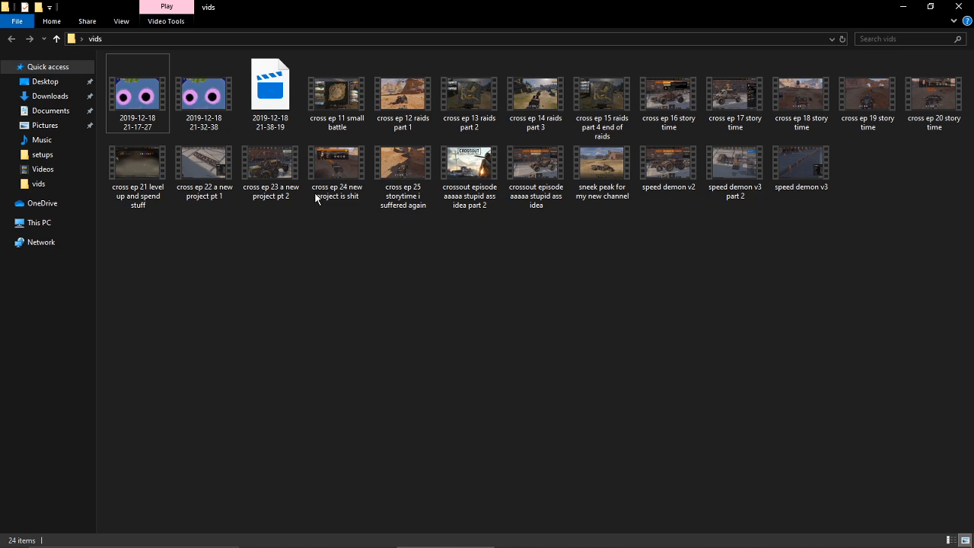
mouse_move(204, 159)
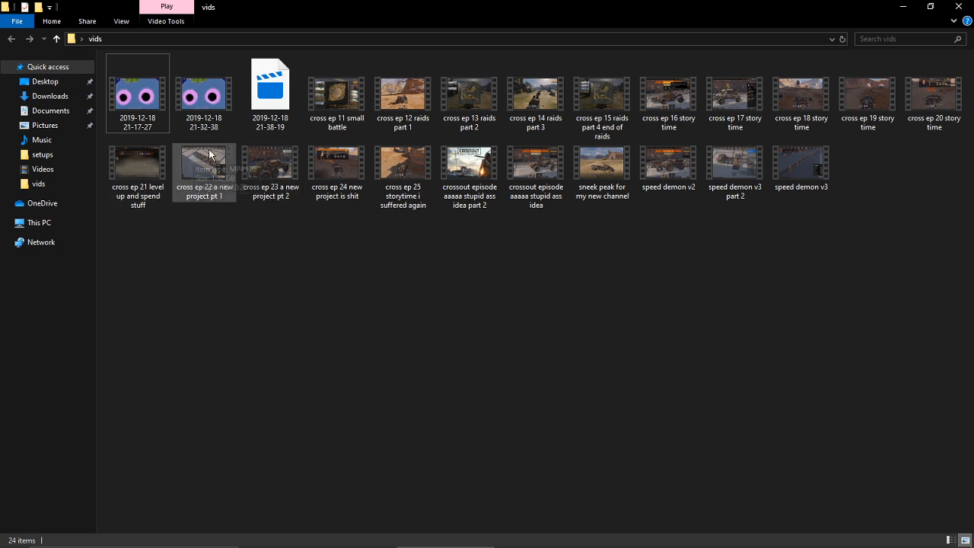
click(800, 162)
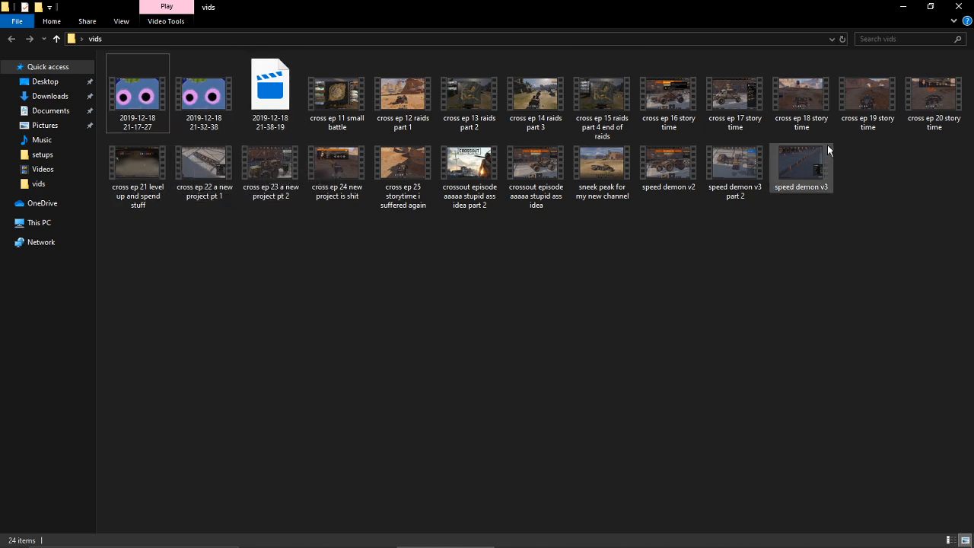
mouse_move(801, 167)
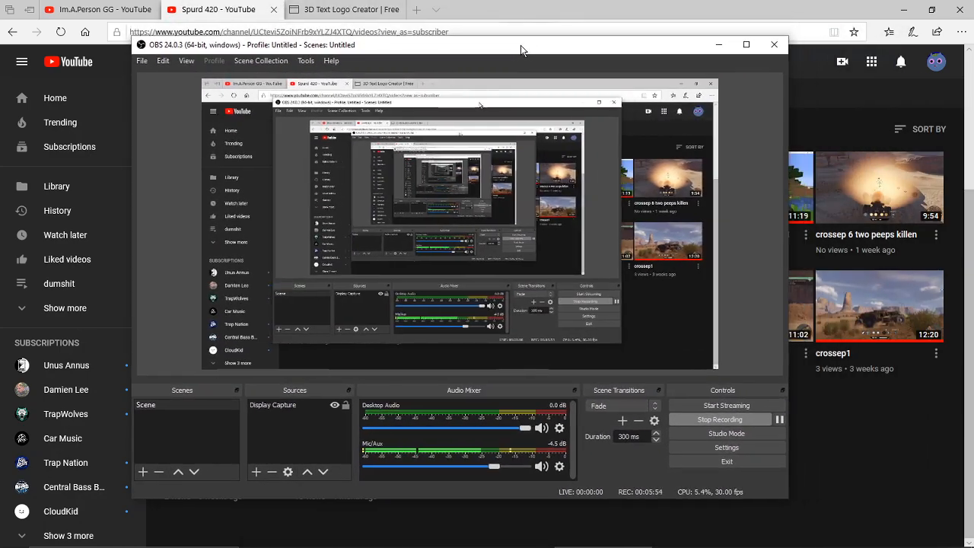
drag(522, 50, 692, 43)
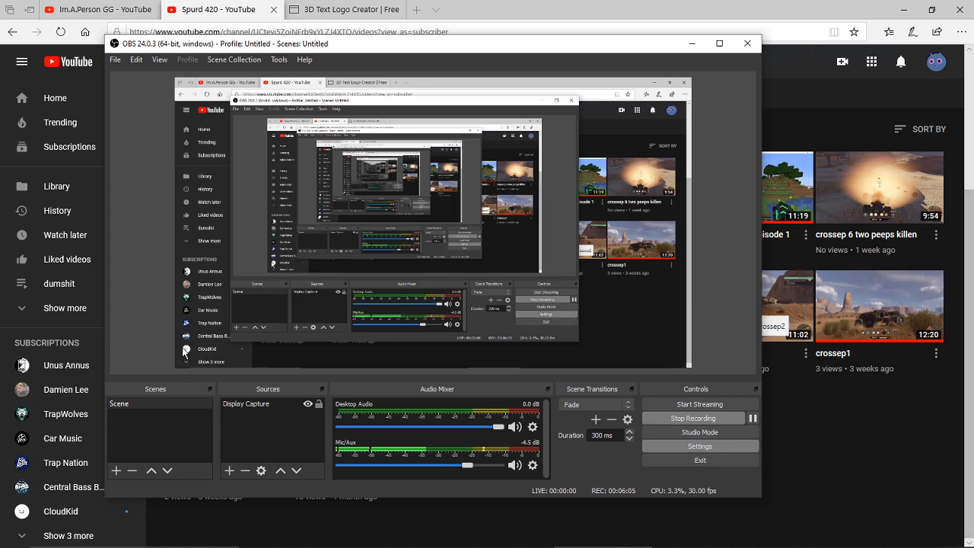
click(698, 446)
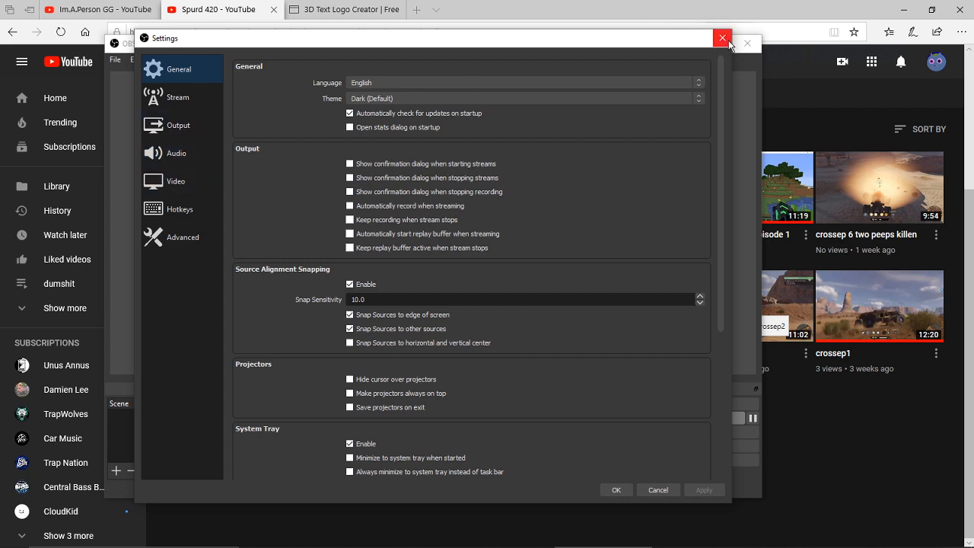
click(722, 38)
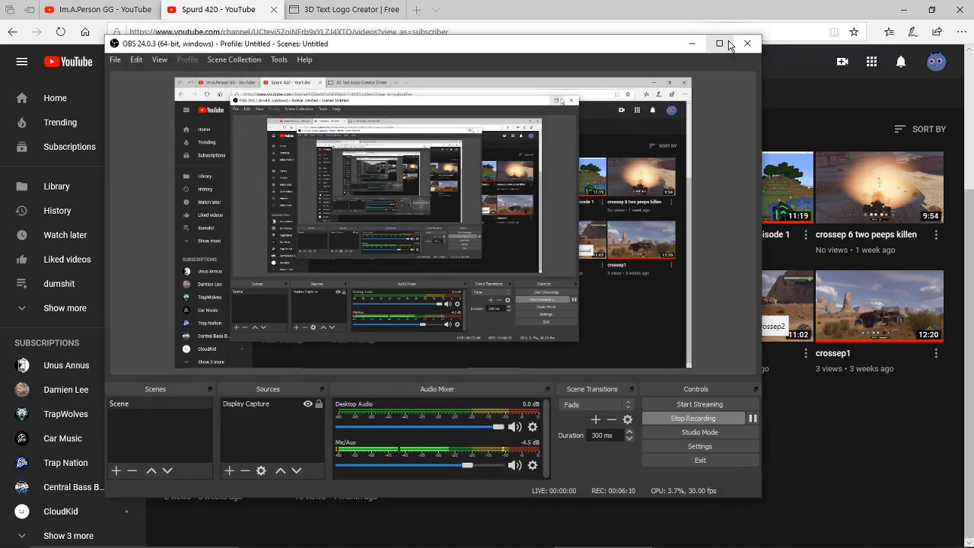
mouse_move(747, 44)
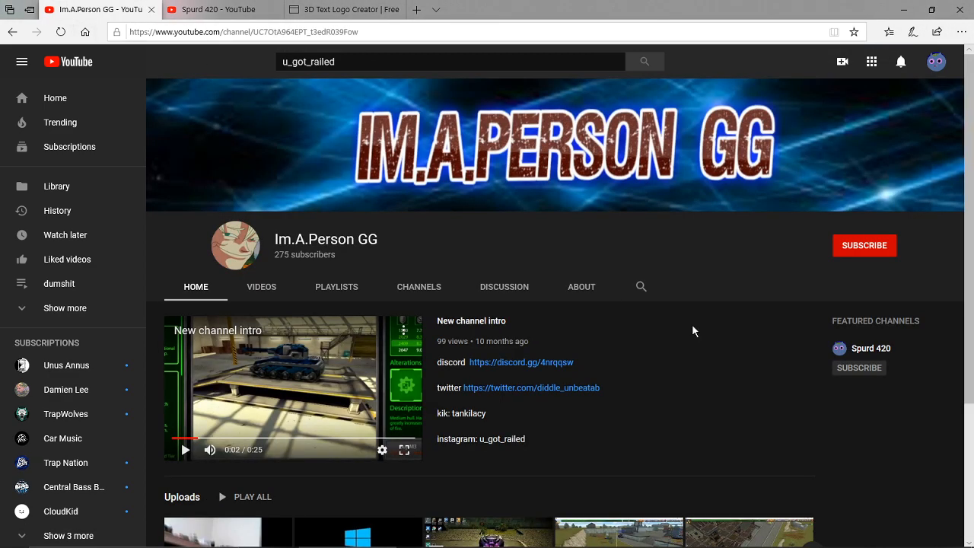
Scroll through Im.A.Person GG's long uploads list, then return to the Spurd 420 tab.
click(261, 287)
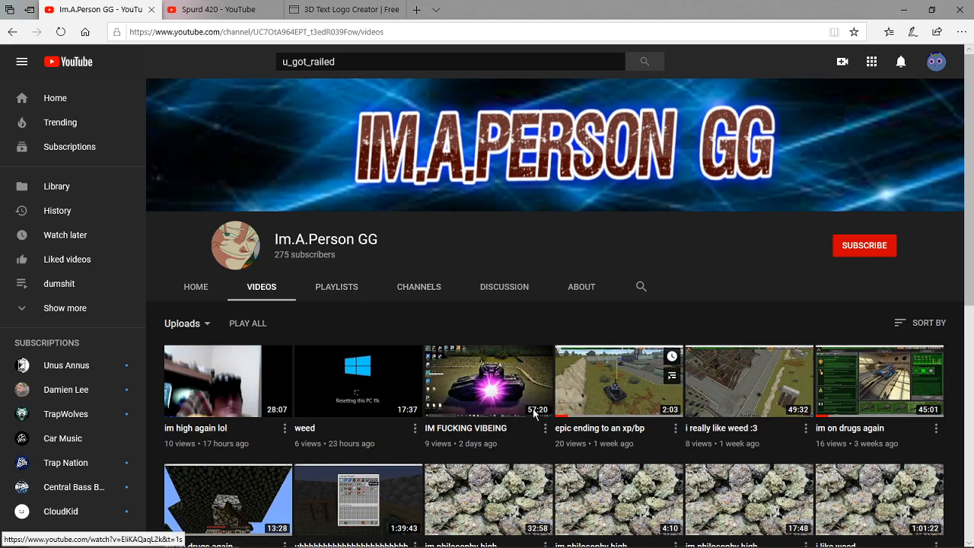
scroll(down, 3)
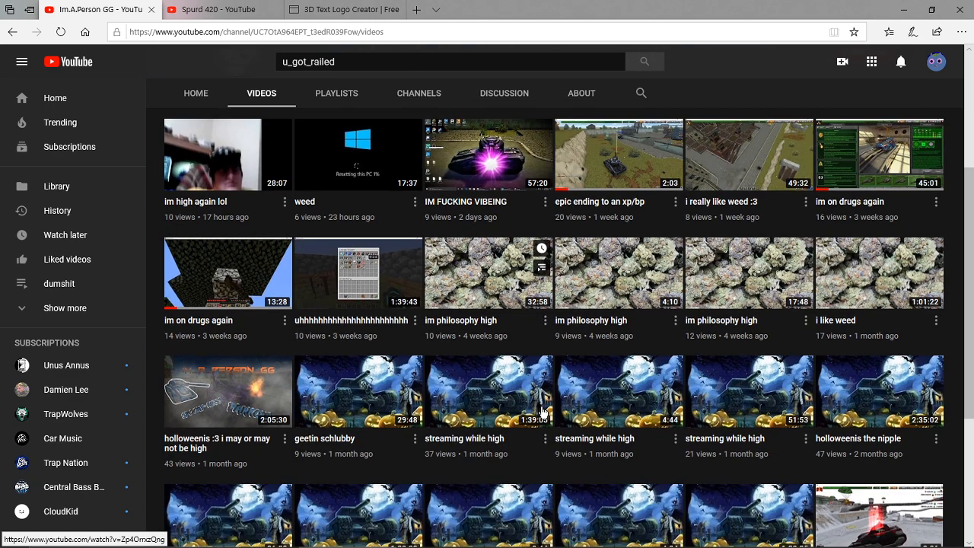
scroll(down, 3)
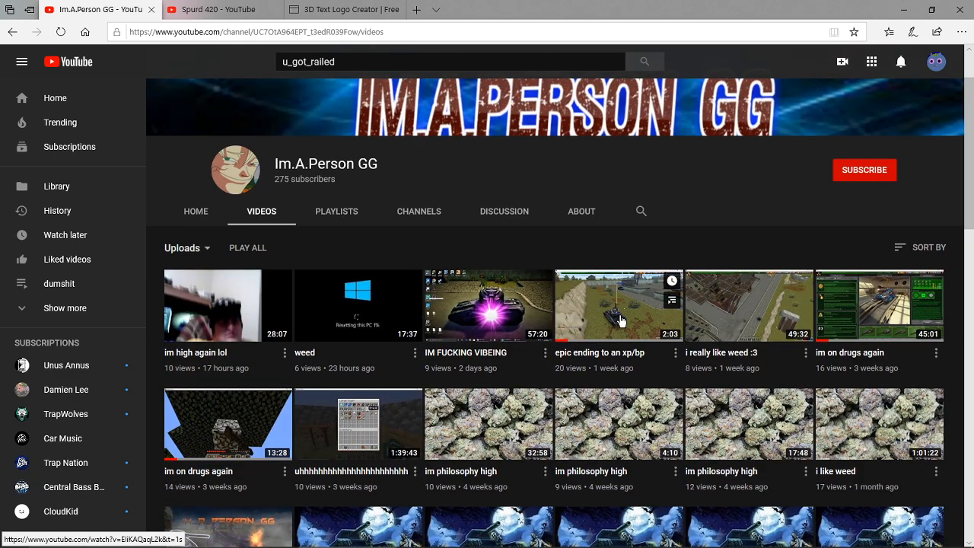
scroll(down, 3)
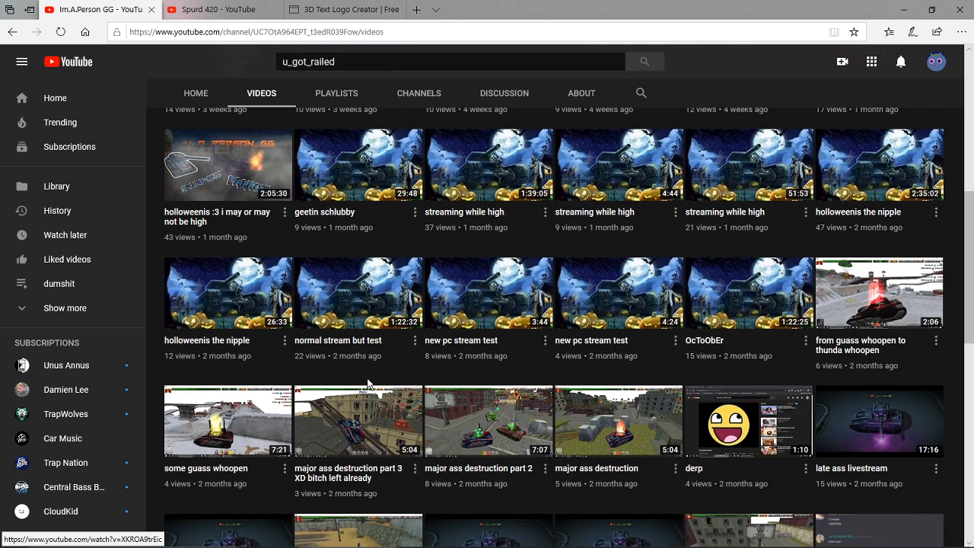
mouse_move(574, 295)
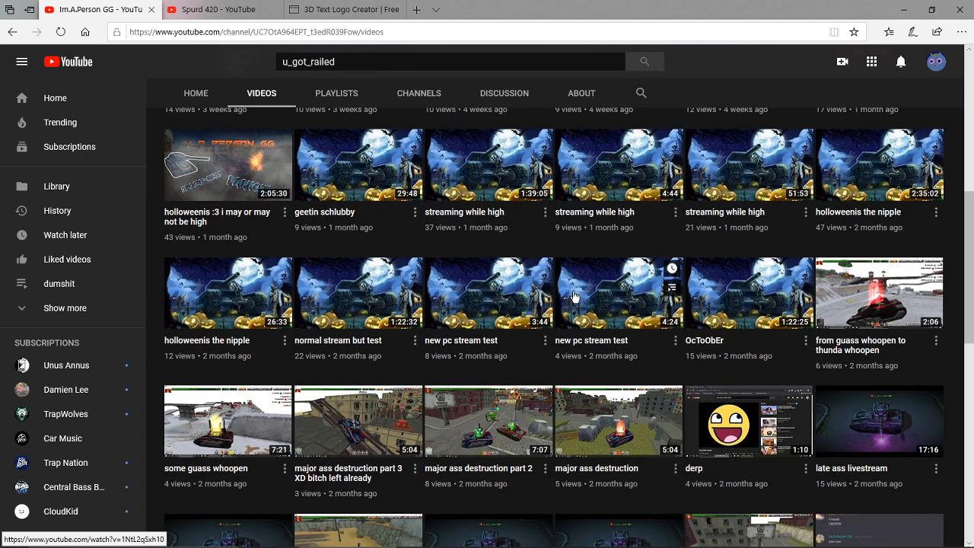
mouse_move(641, 380)
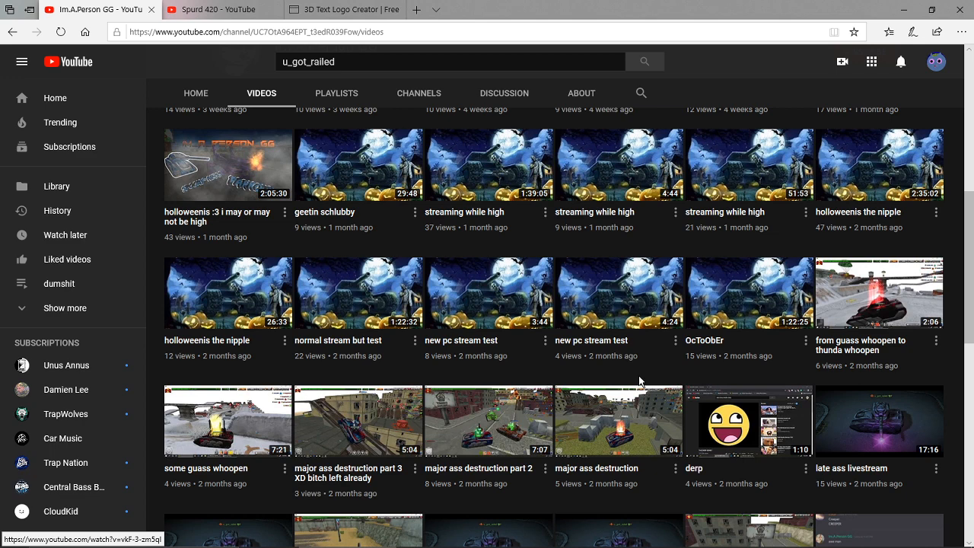
scroll(down, 3)
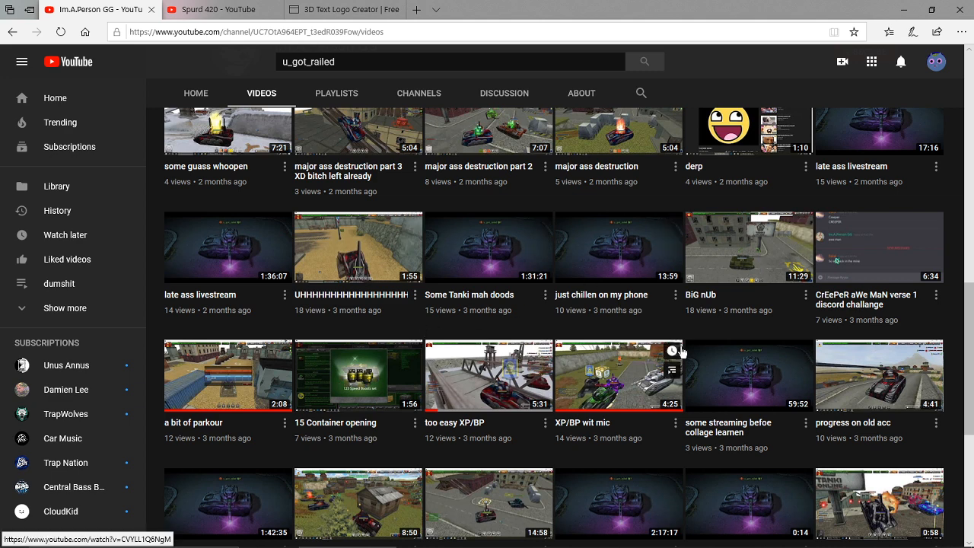
mouse_move(681, 350)
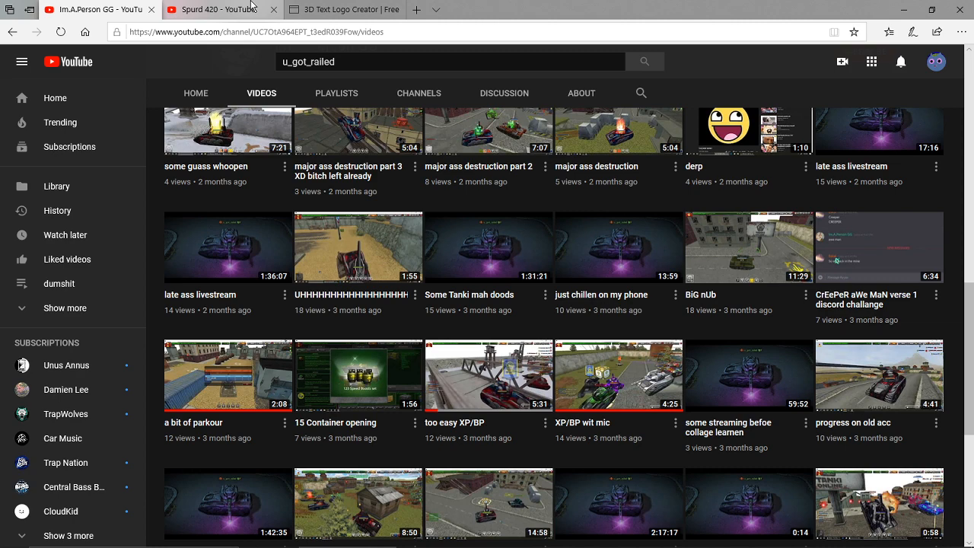
click(220, 9)
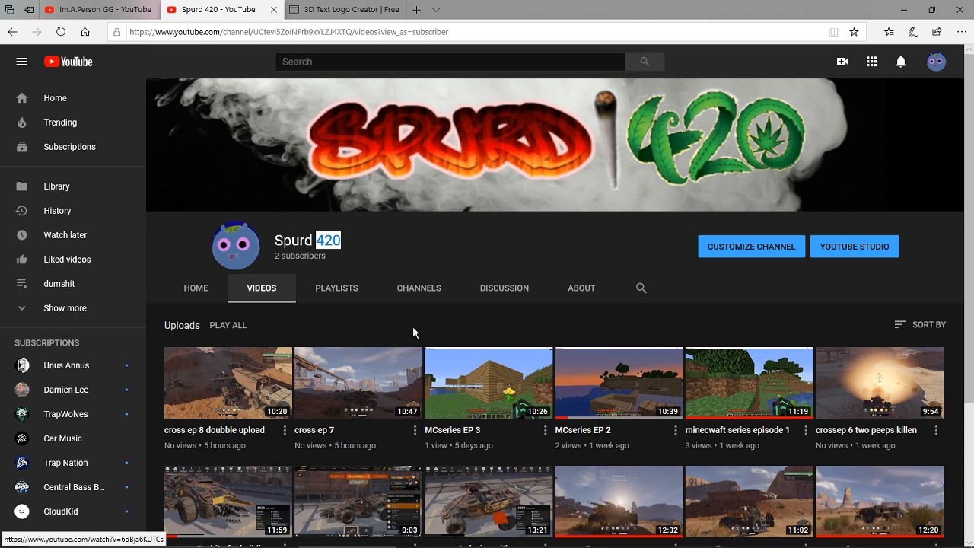
Scroll down the Spurd 420 Videos tab's uploads list.
scroll(down, 3)
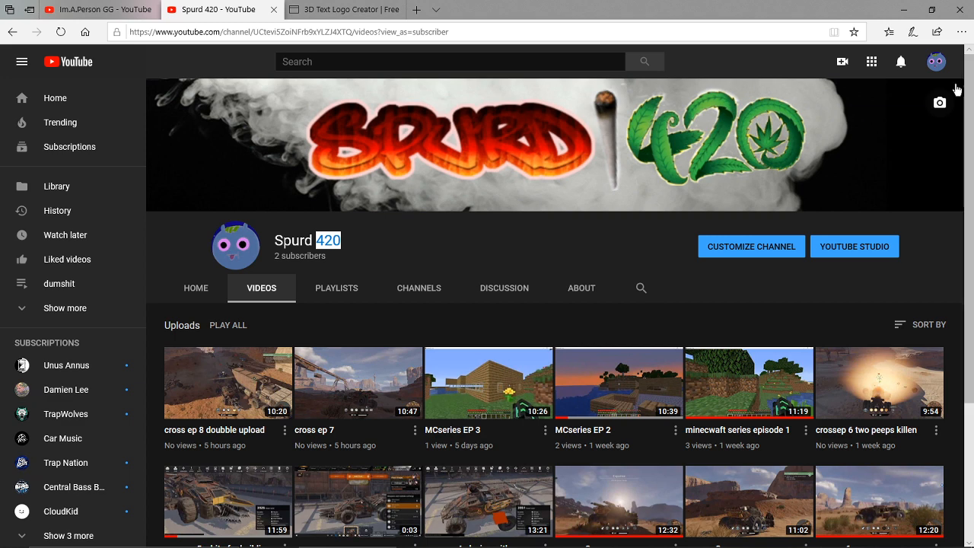
mouse_move(952, 85)
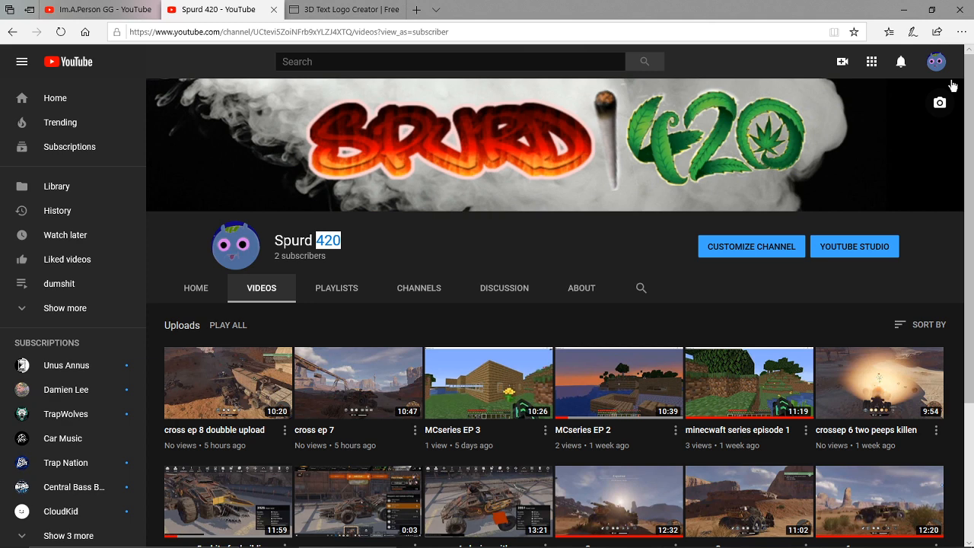
mouse_move(878, 247)
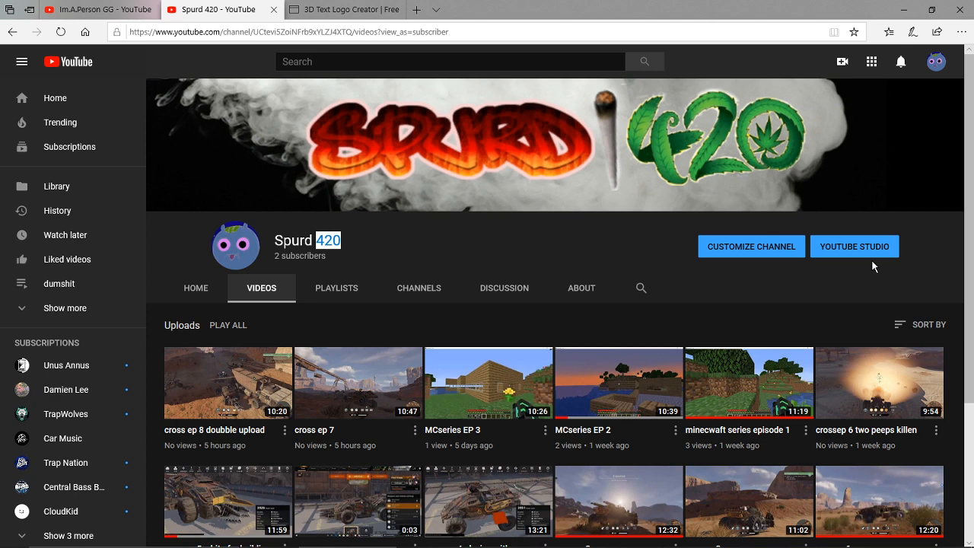
mouse_move(862, 245)
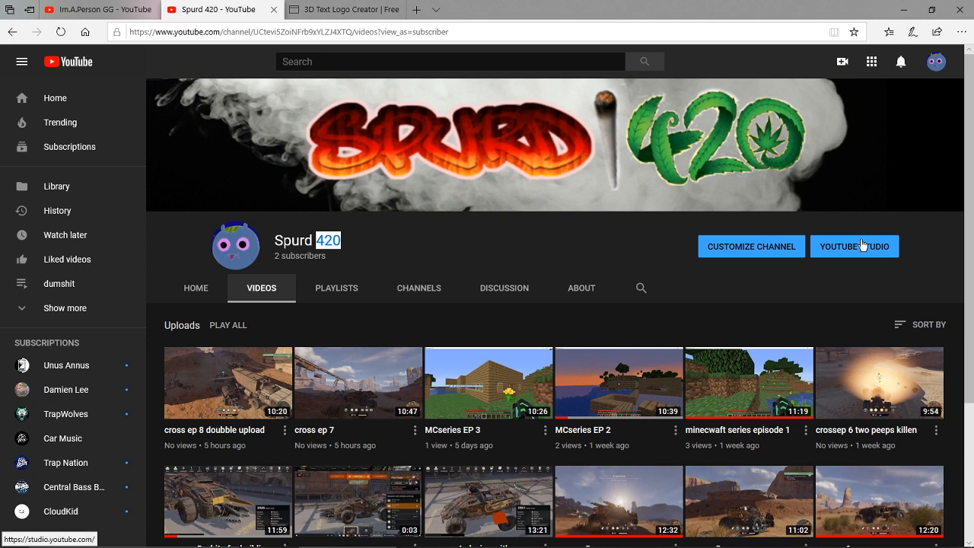